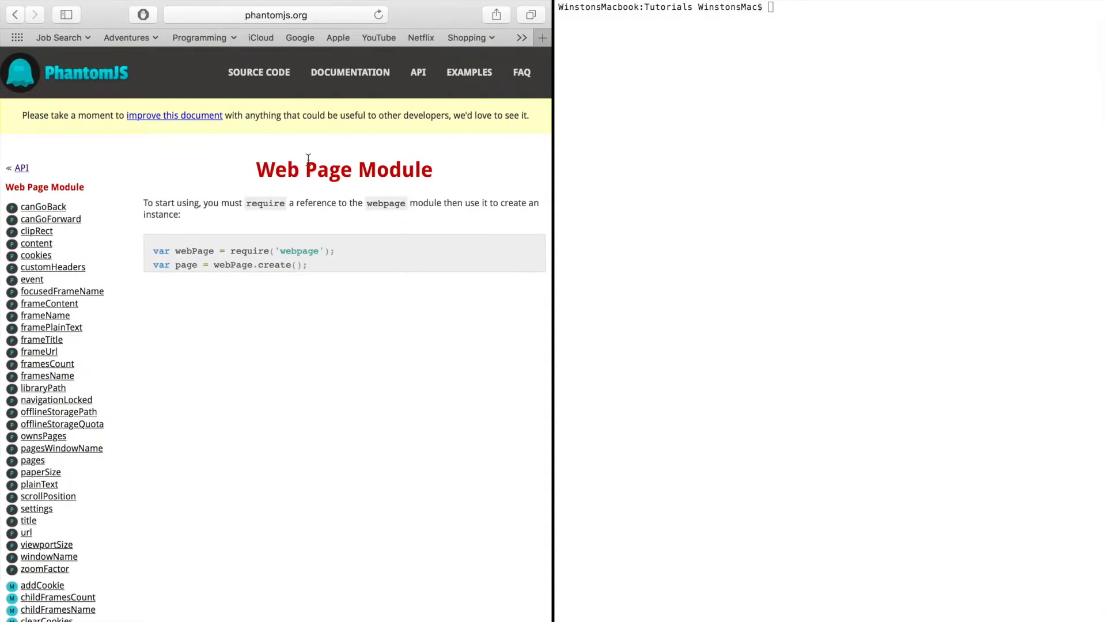
mouse_move(378, 273)
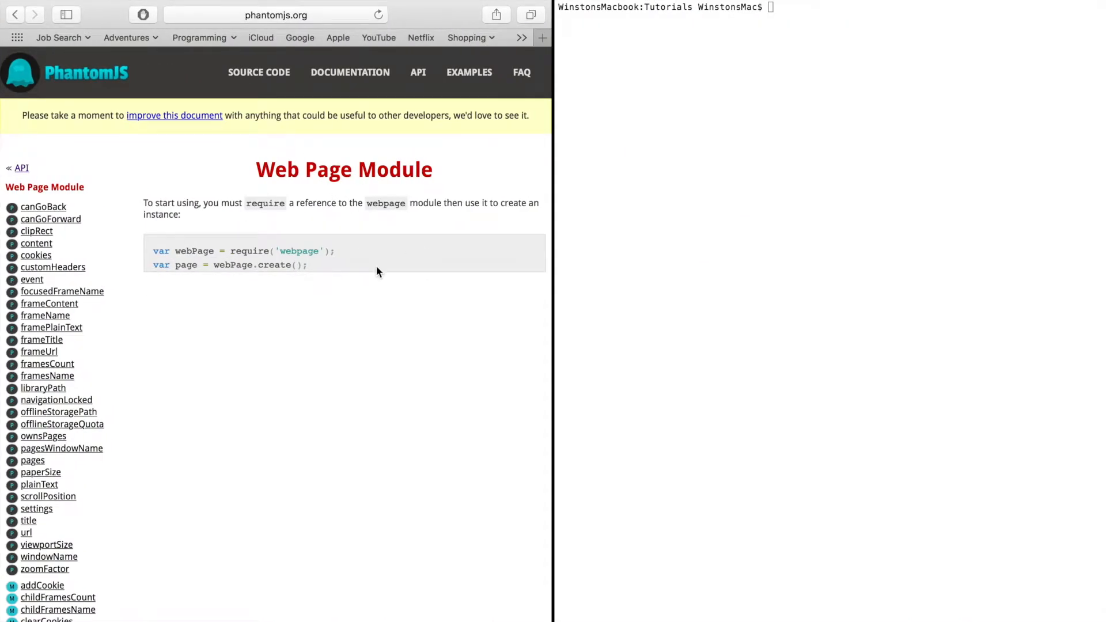
mouse_move(401, 256)
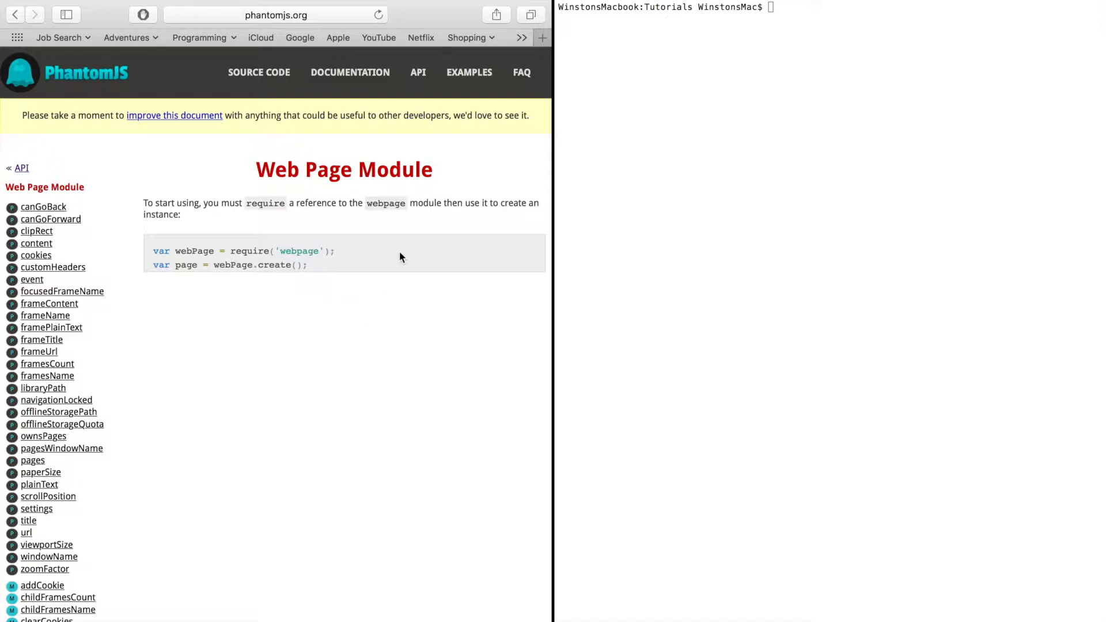
mouse_move(19, 572)
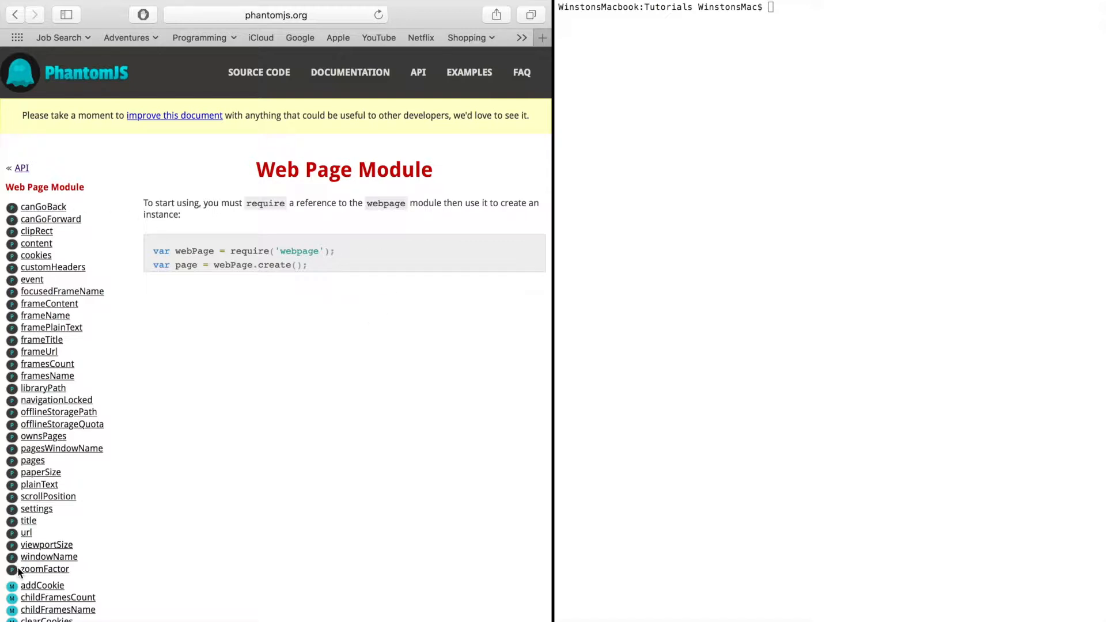
mouse_move(19, 219)
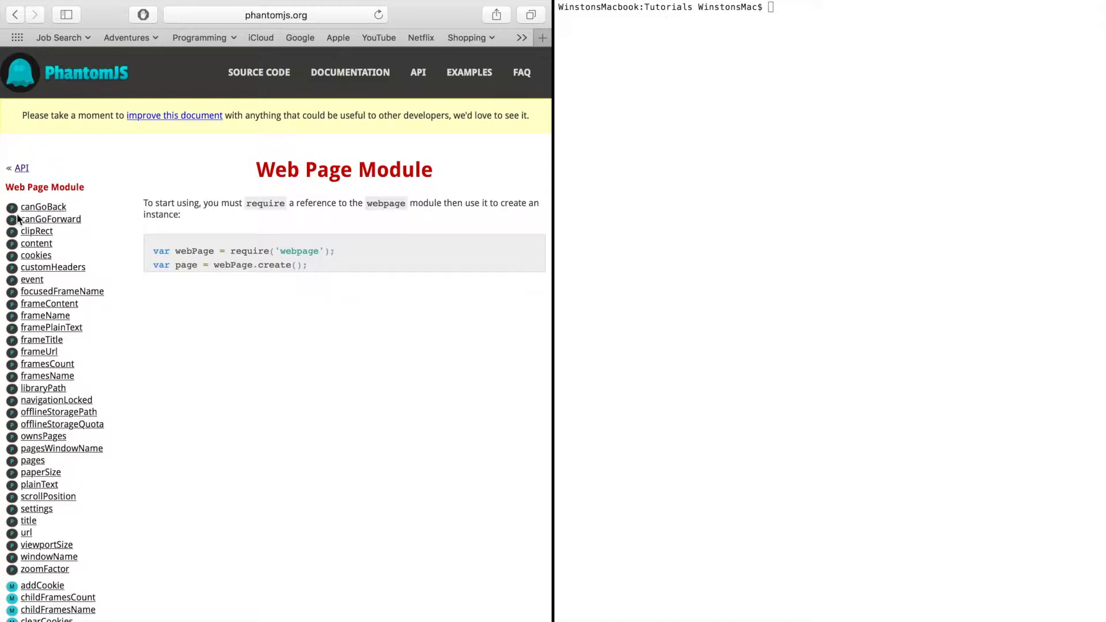
mouse_move(48, 219)
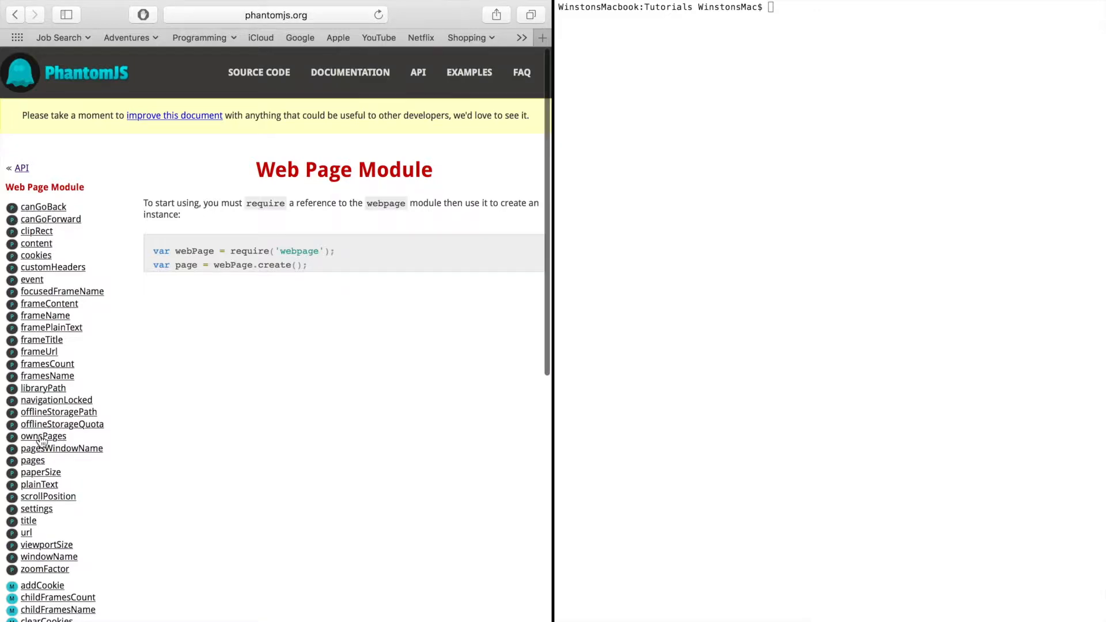
Review the script in Atom, pointing out the page variable that holds the web page object
scroll("down", 3)
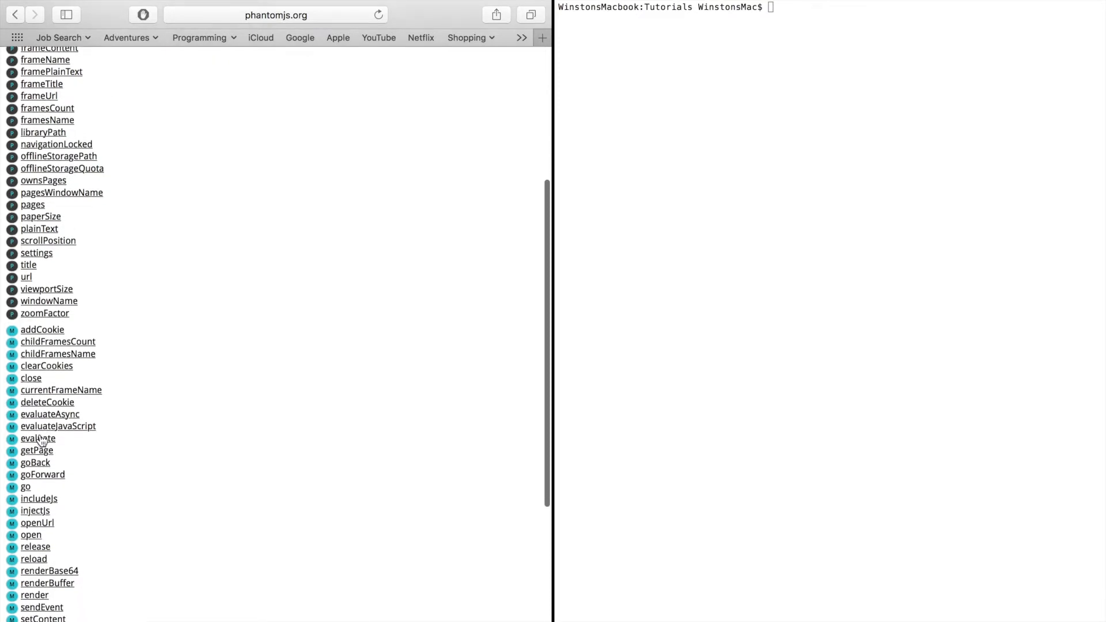
scroll("down", 3)
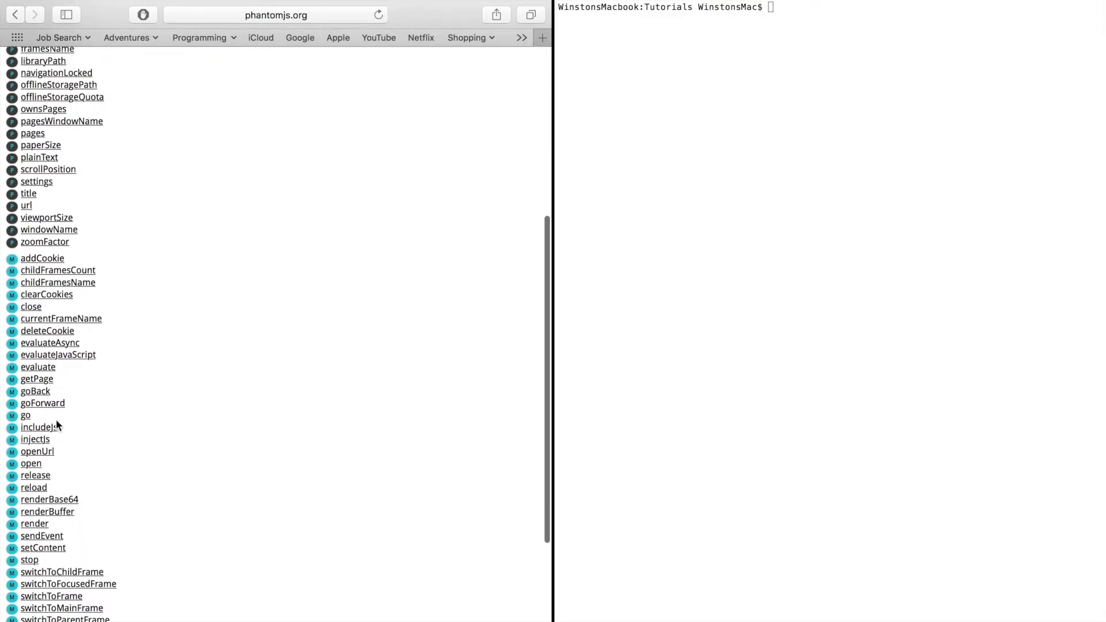
scroll("down", 3)
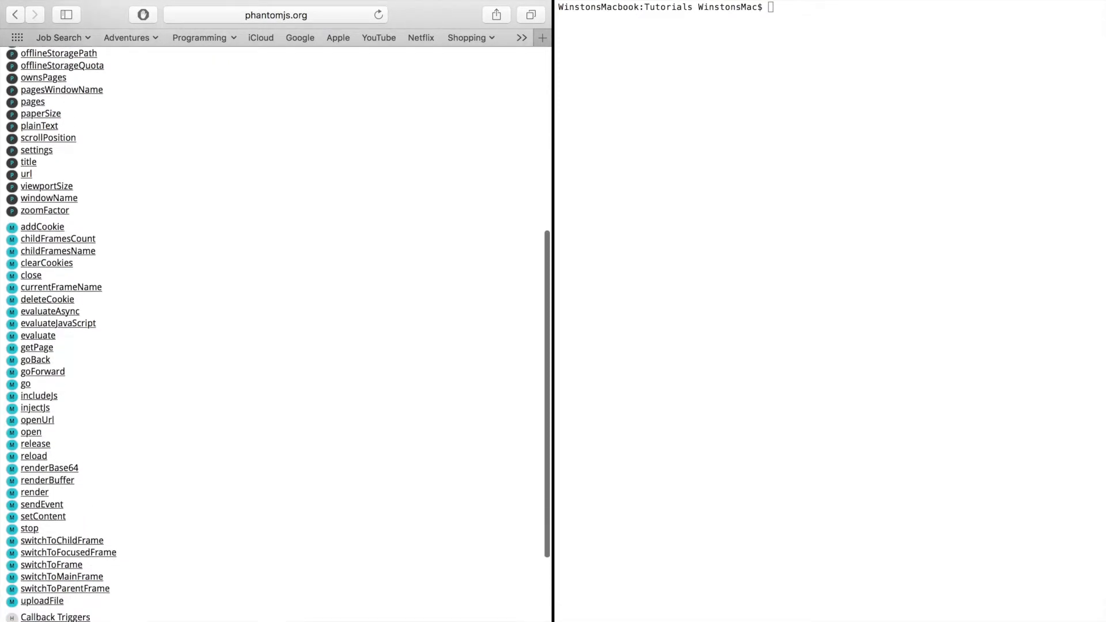
scroll("down", 3)
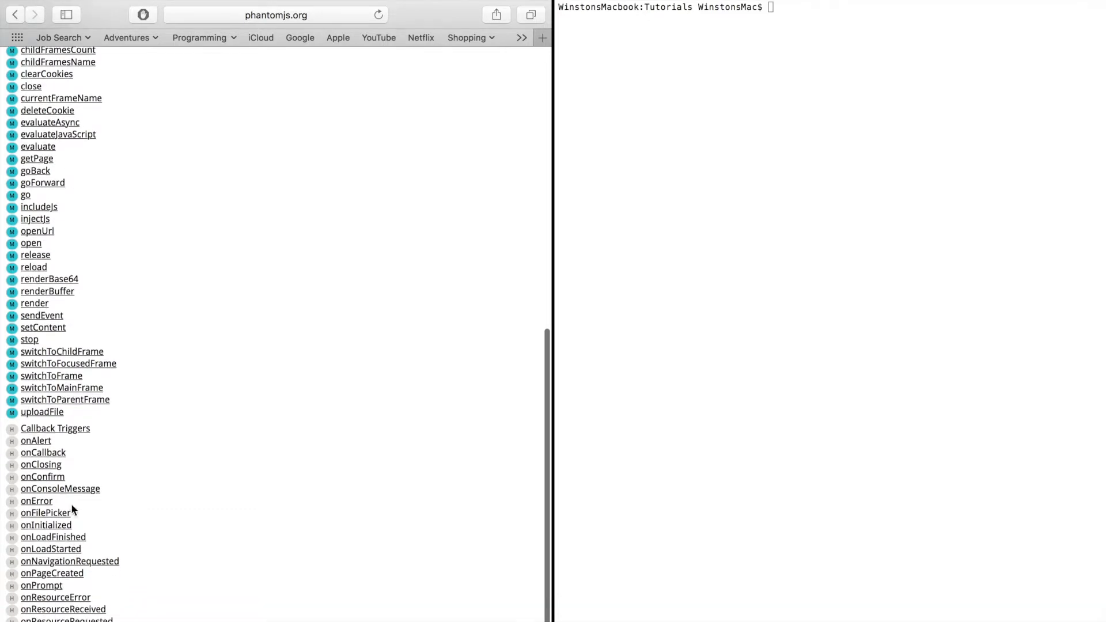
mouse_move(79, 553)
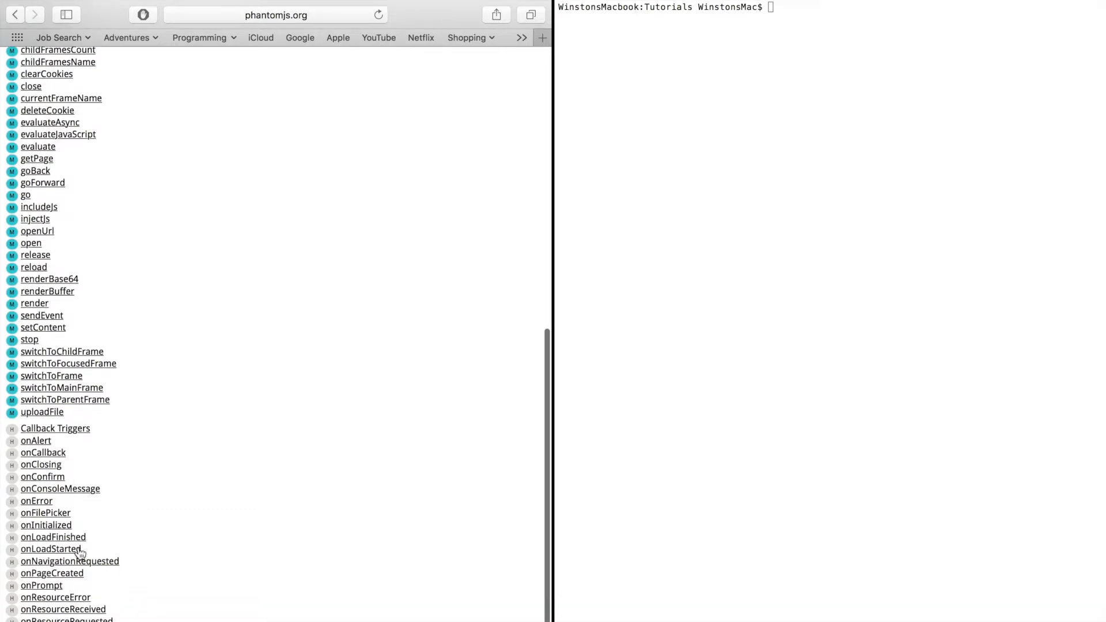
mouse_move(63, 541)
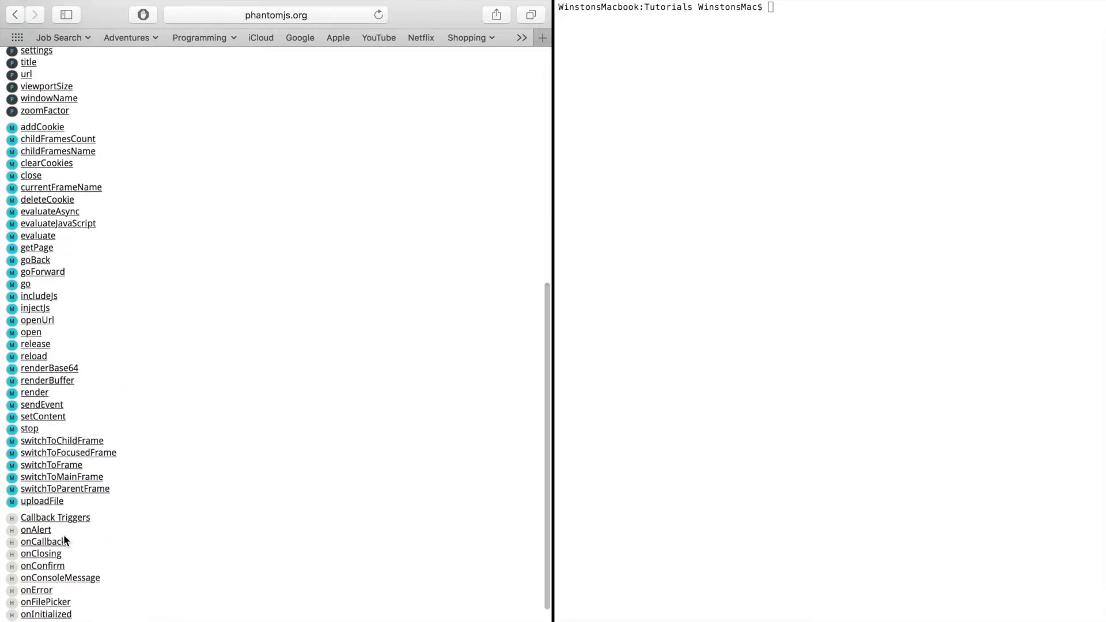
scroll("up", 3)
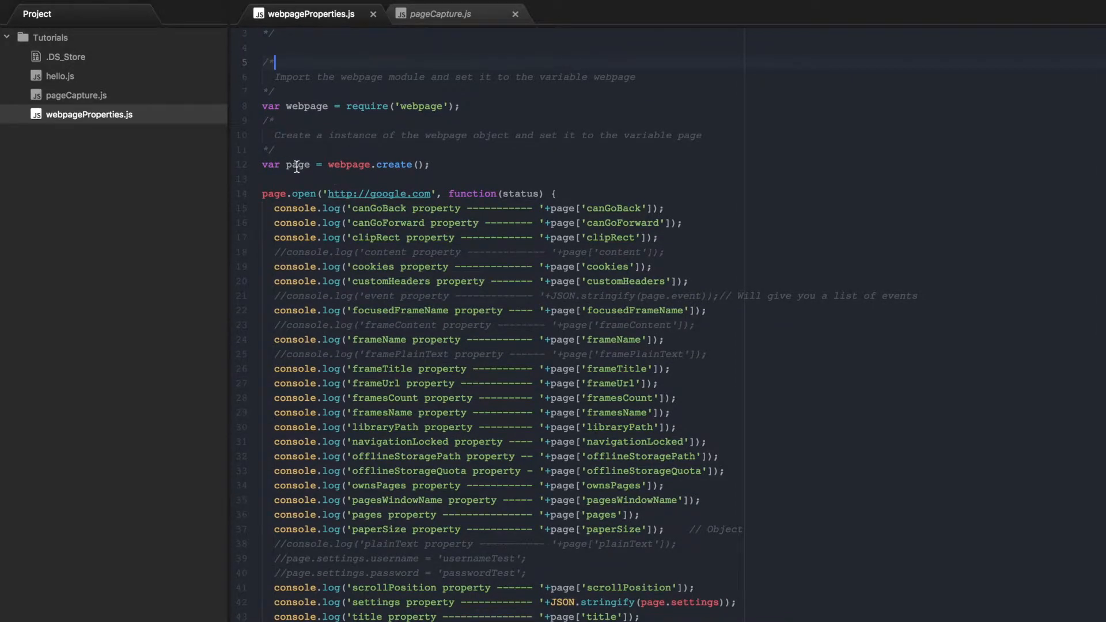
double_click(300, 165)
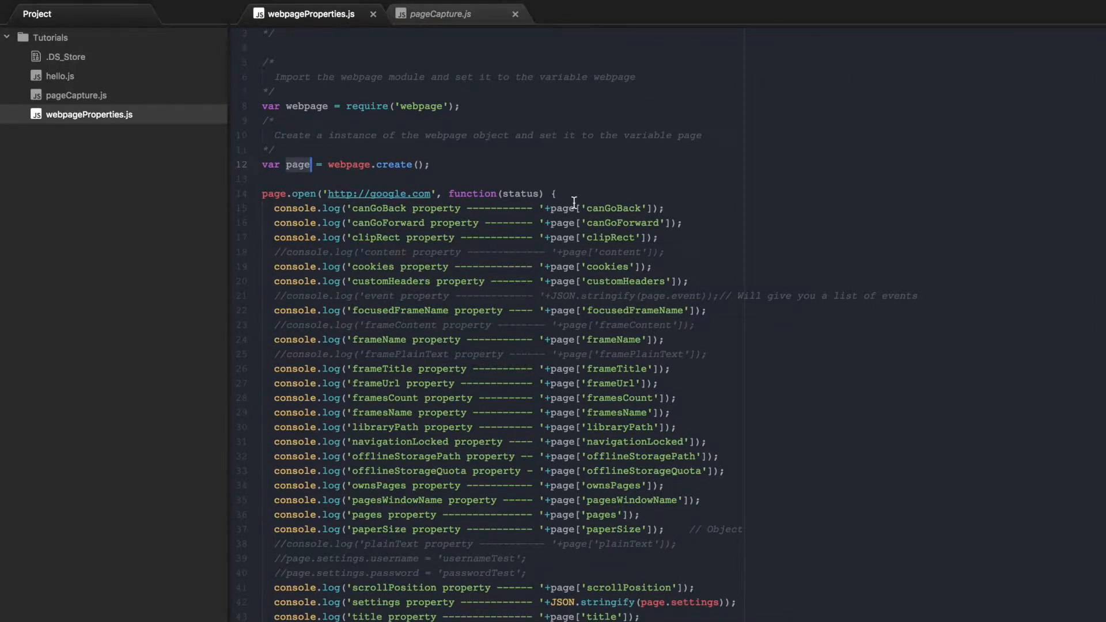
scroll("down", 3)
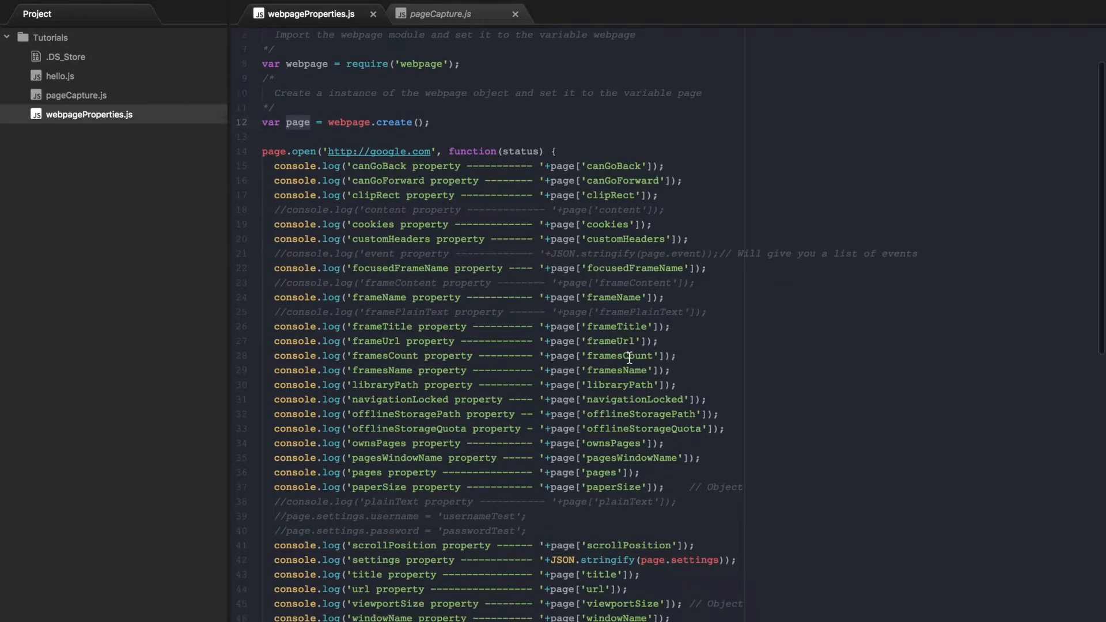
scroll("down", 3)
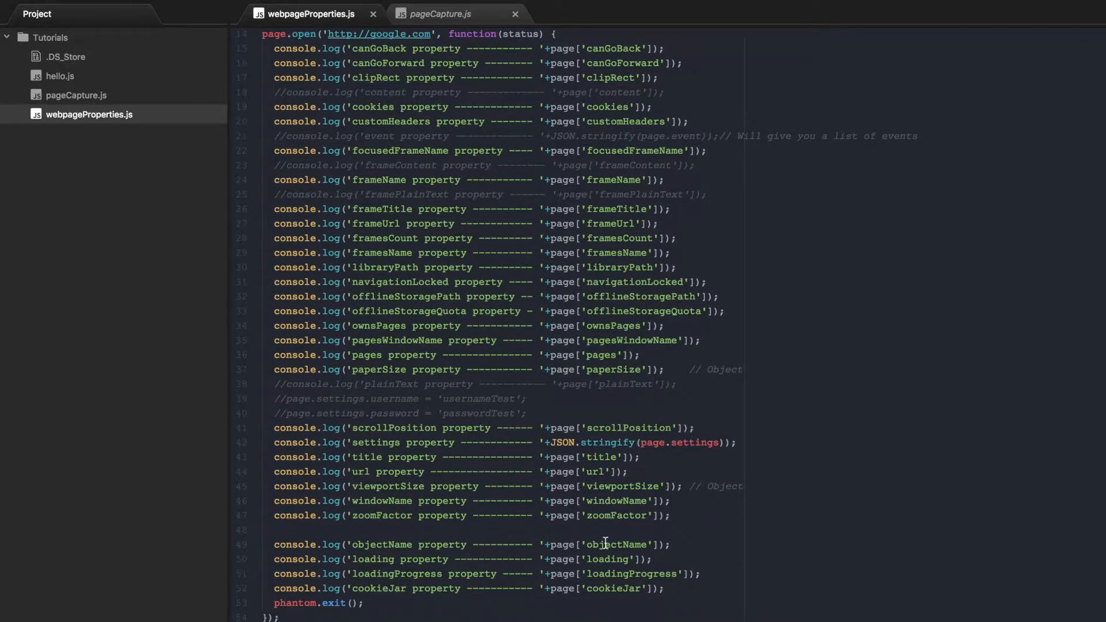
mouse_move(422, 347)
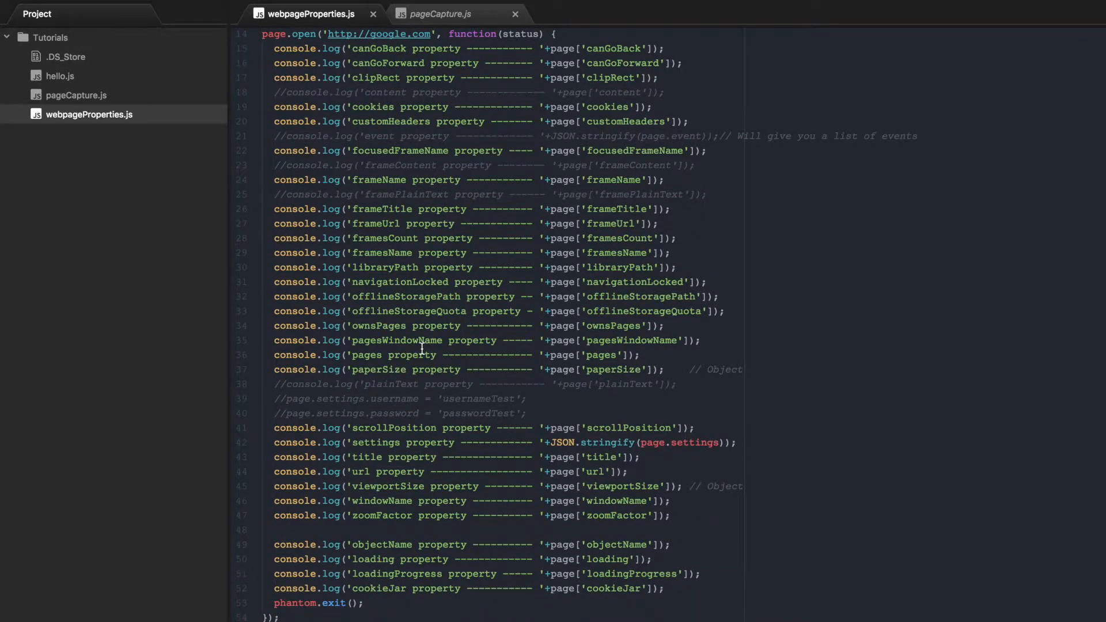
scroll("up", 3)
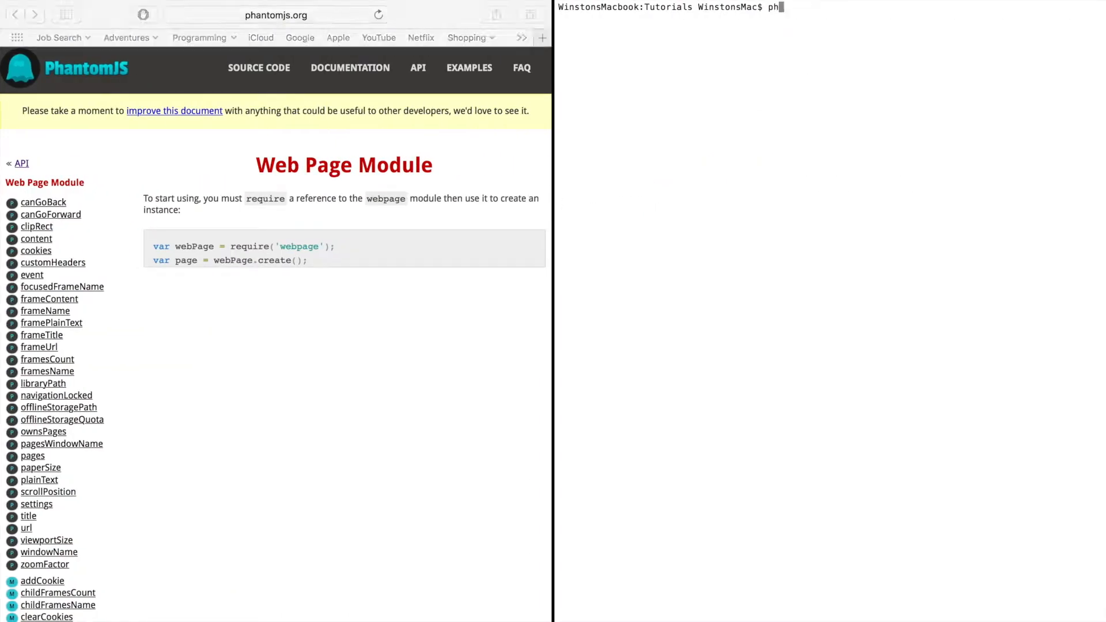
Run "phantomjs webpageProperties.js" in Terminal
type("t")
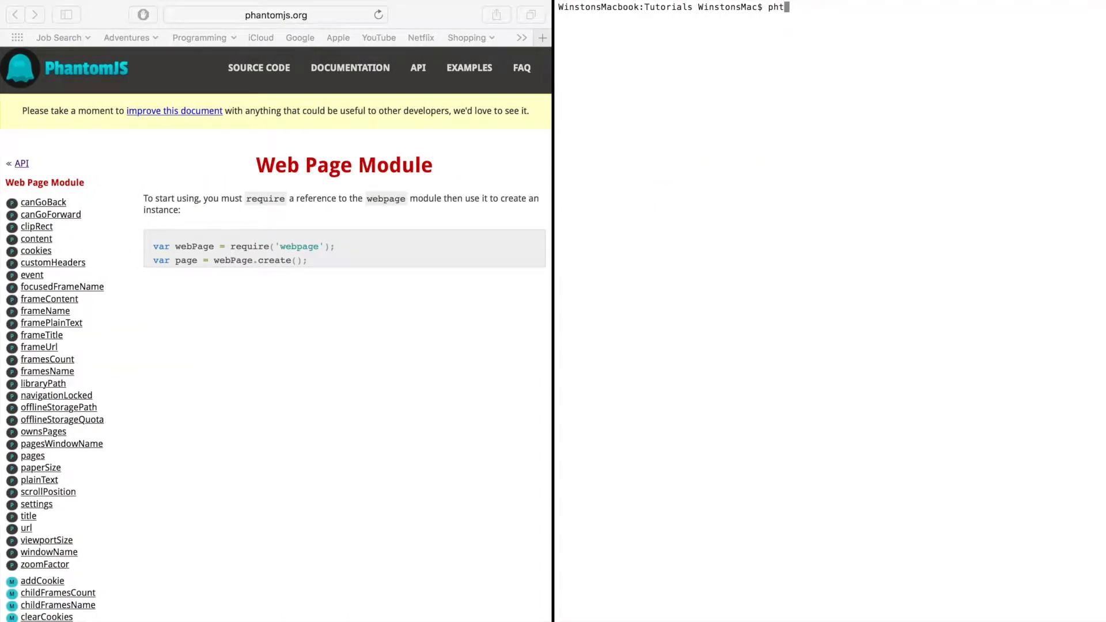
type("ant")
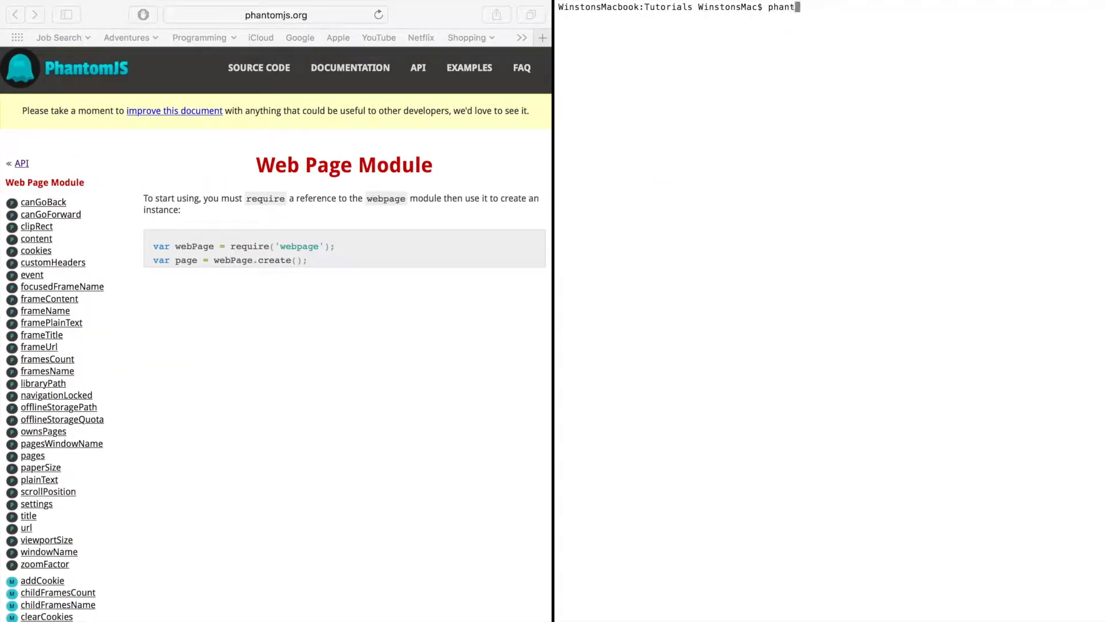
type("omjs we")
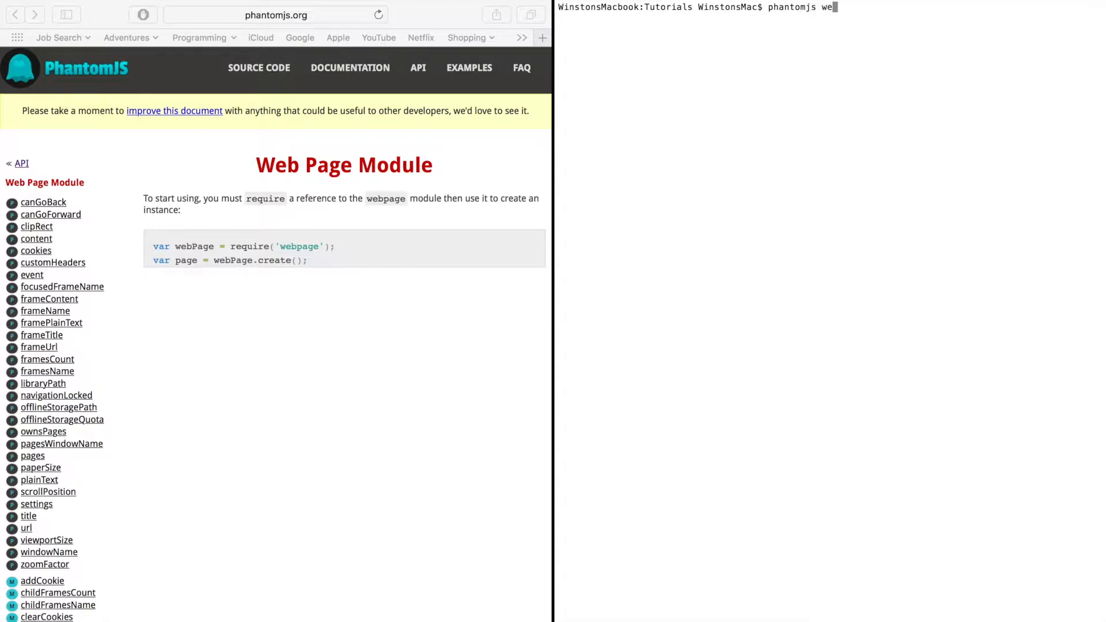
type("bpageProperties.js")
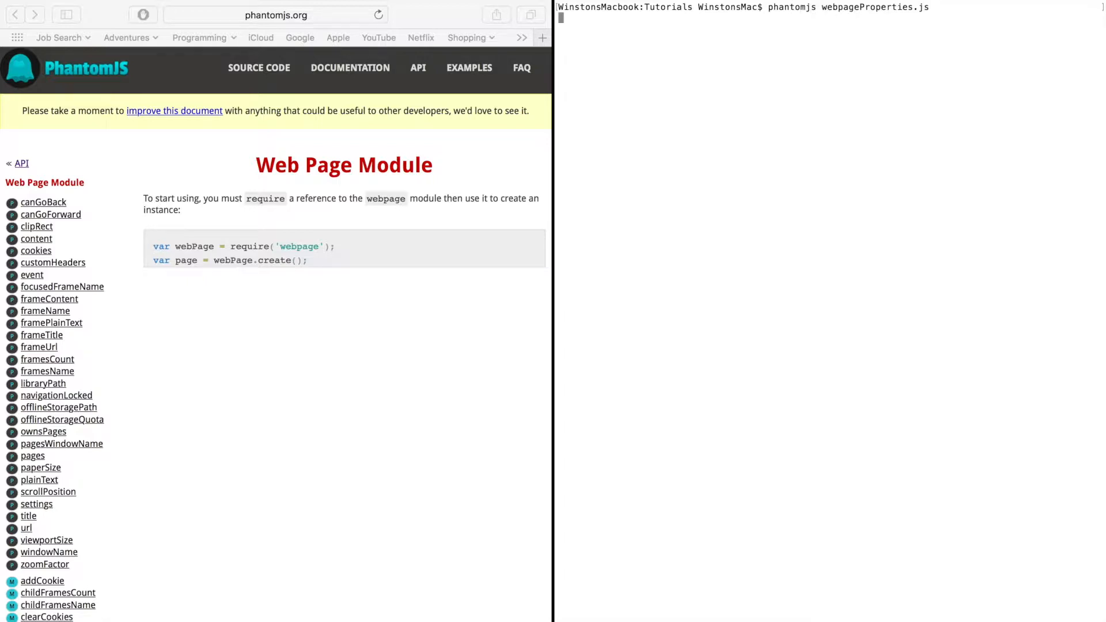
key("Return")
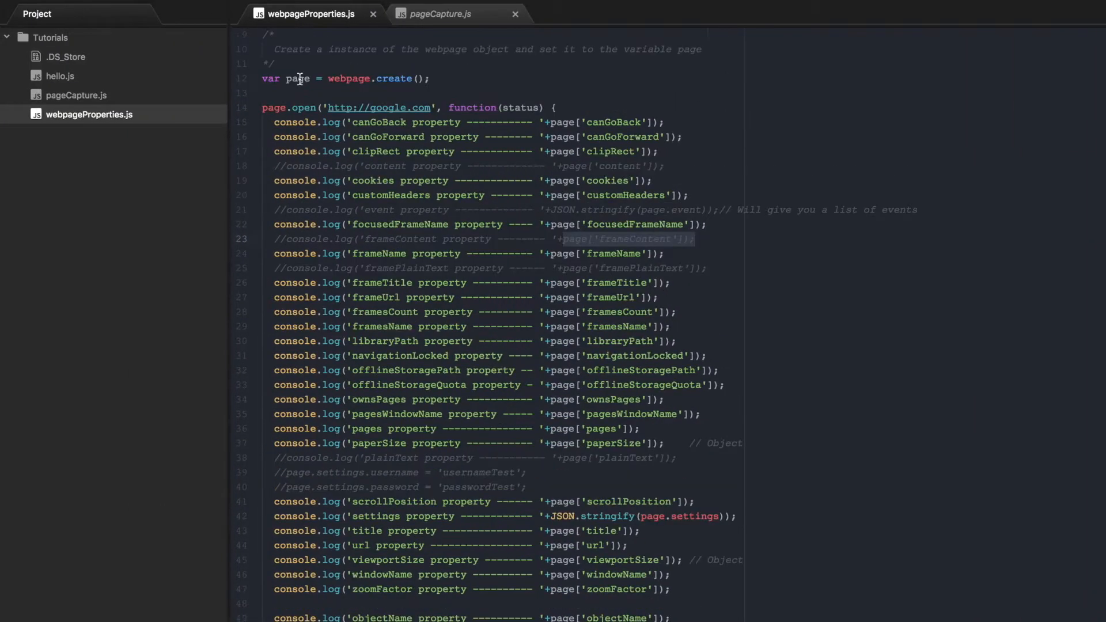
Scroll back up through the script's code in Atom
scroll("up", 3)
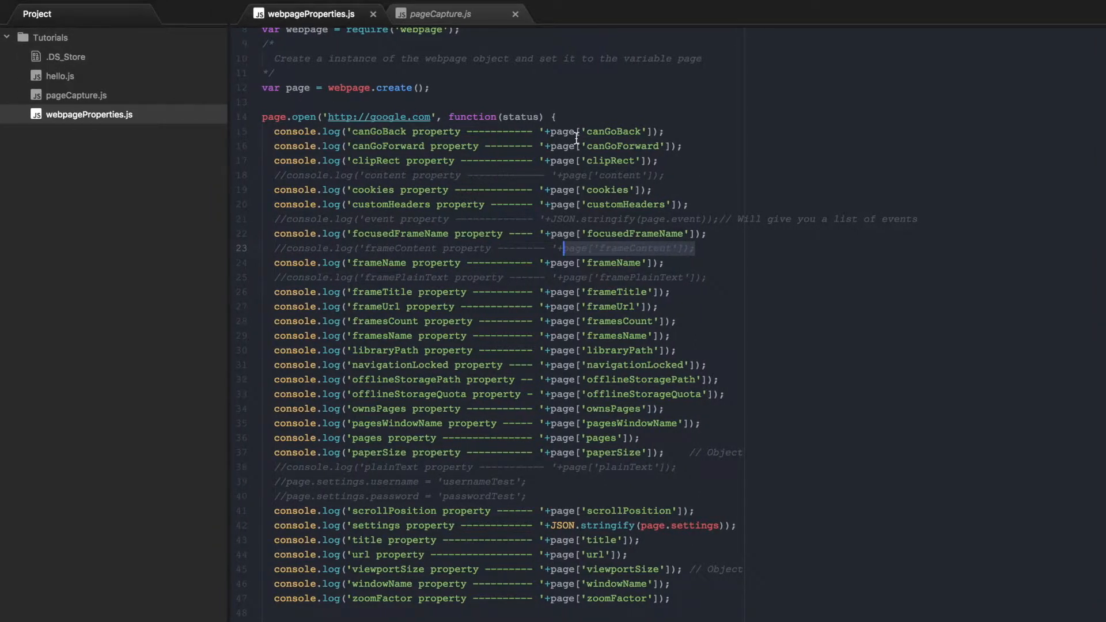
scroll("up", 3)
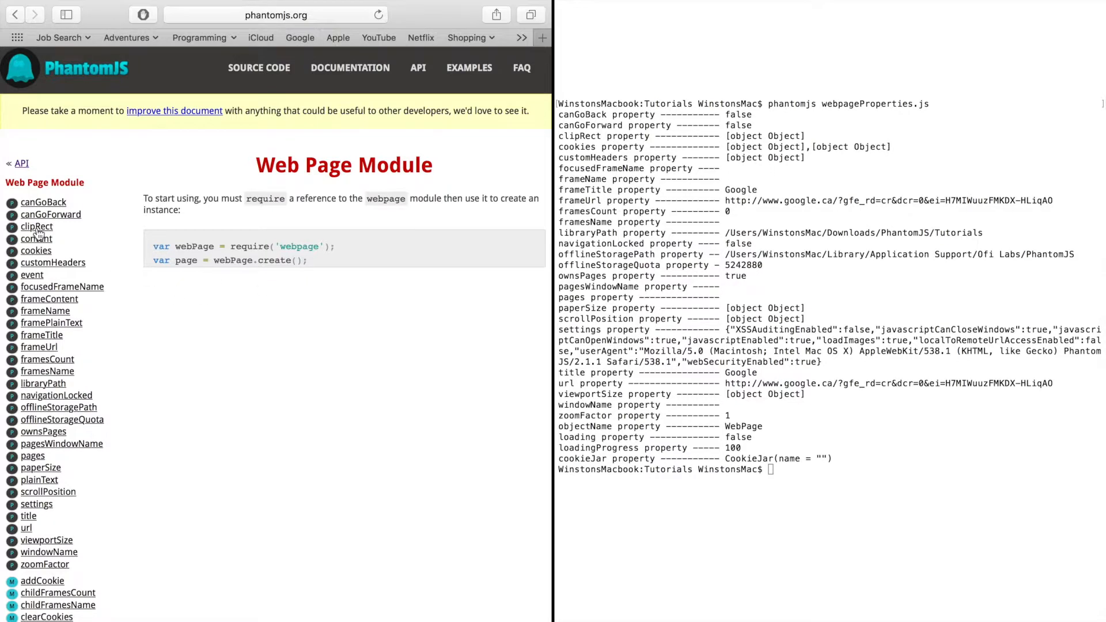
Look up the clipRect and content property documentation pages
left_click(36, 226)
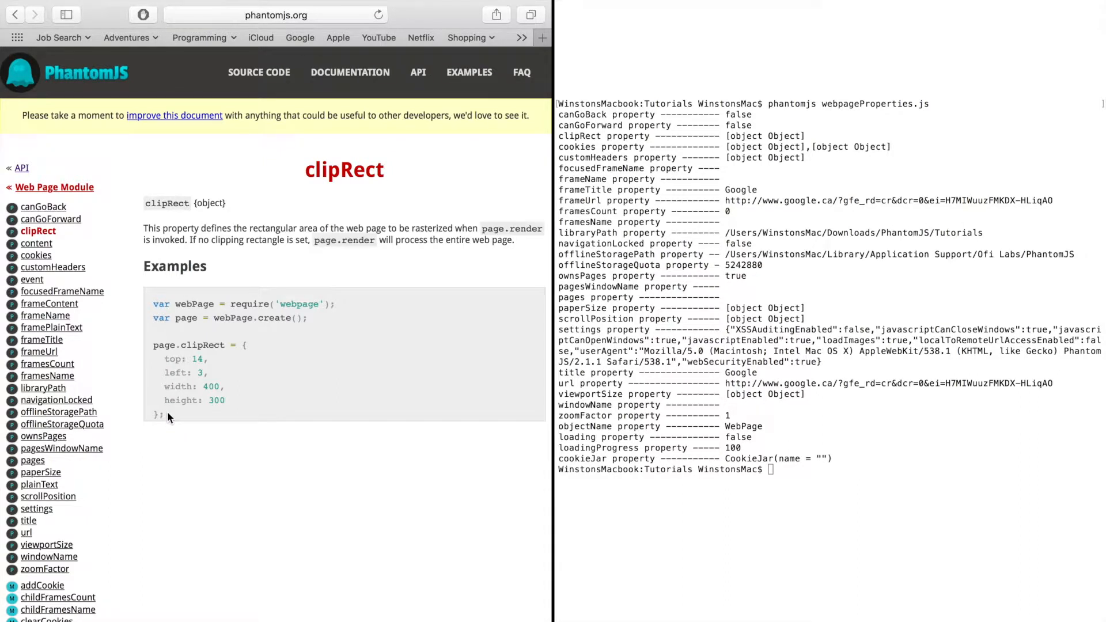
mouse_move(179, 359)
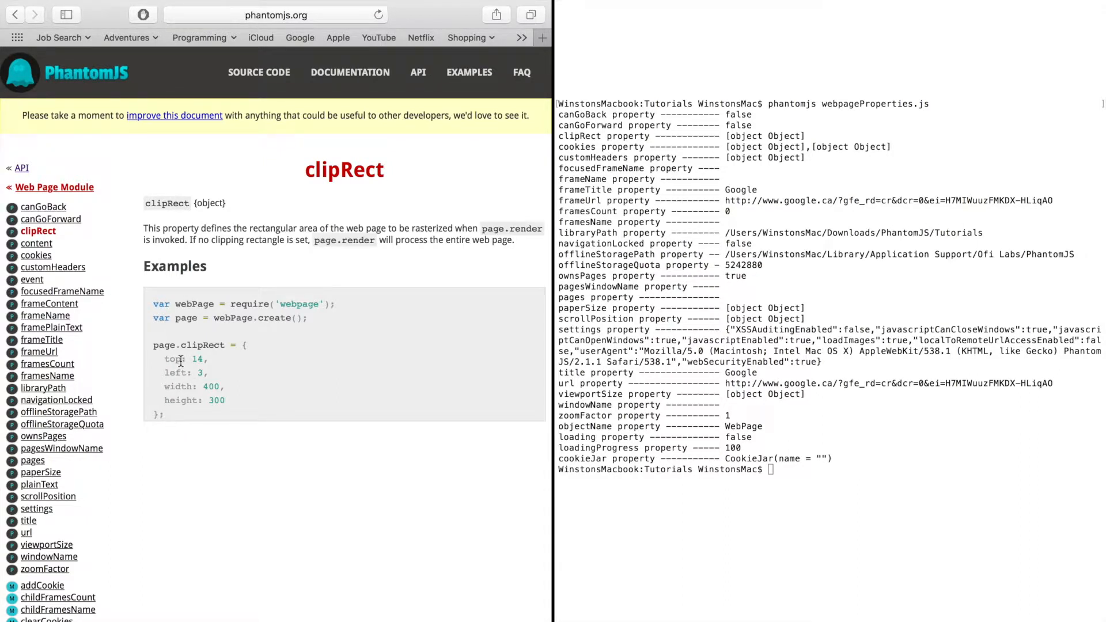
mouse_move(185, 389)
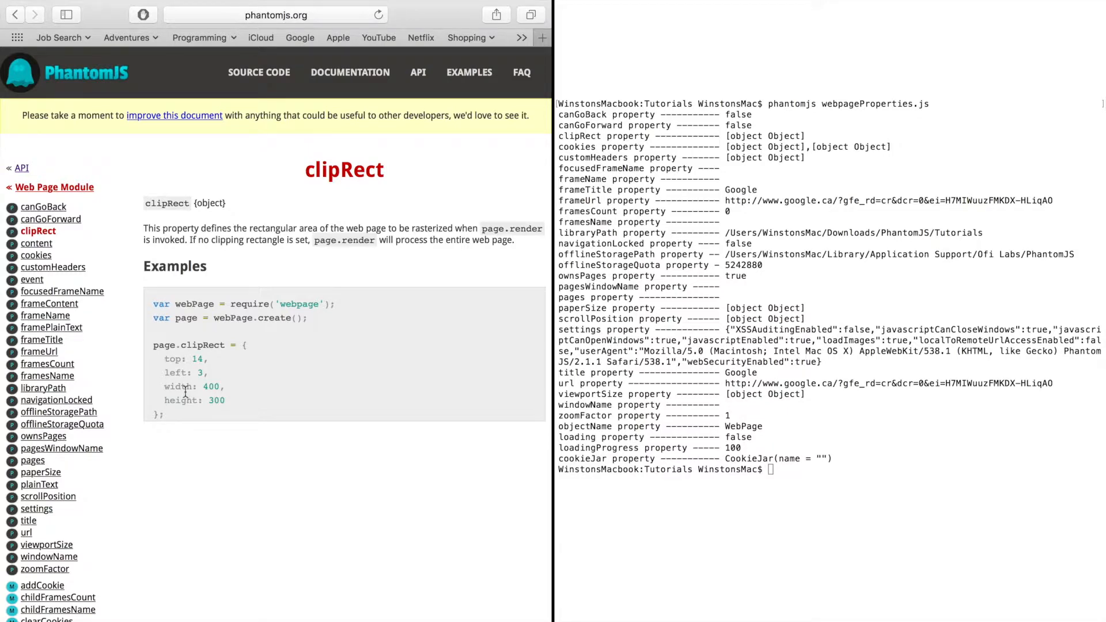
mouse_move(189, 406)
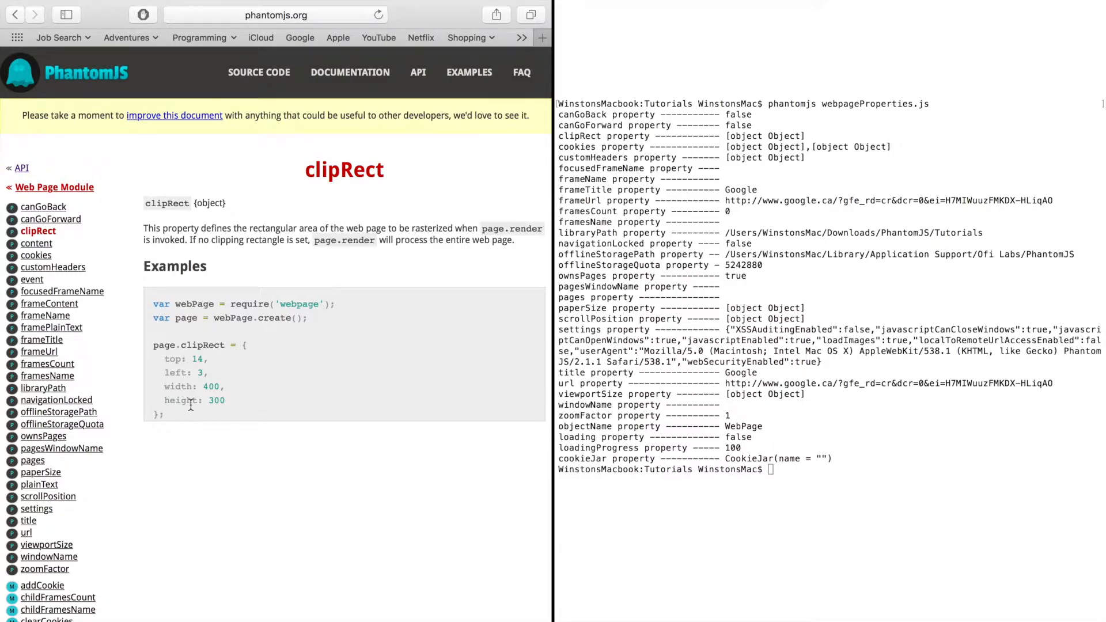
mouse_move(180, 416)
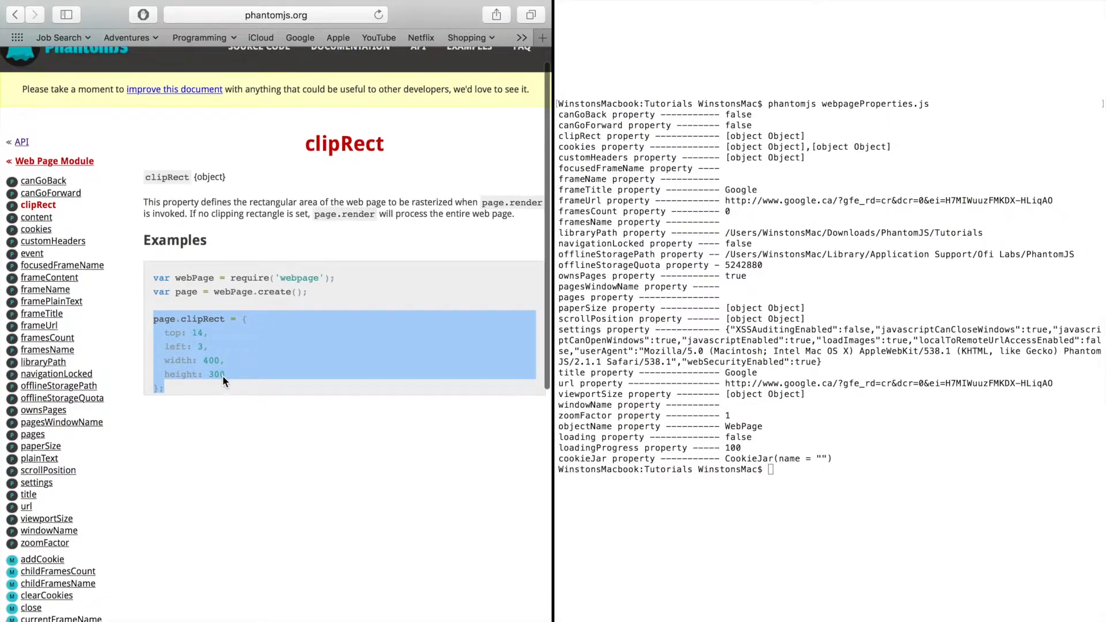
scroll("up", 3)
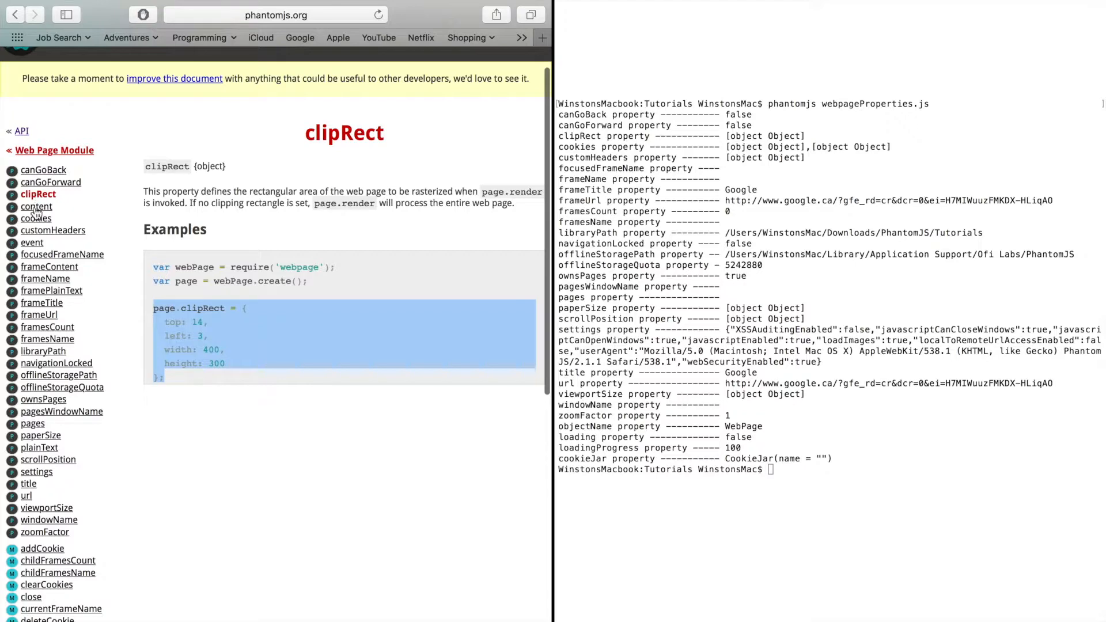
left_click(35, 206)
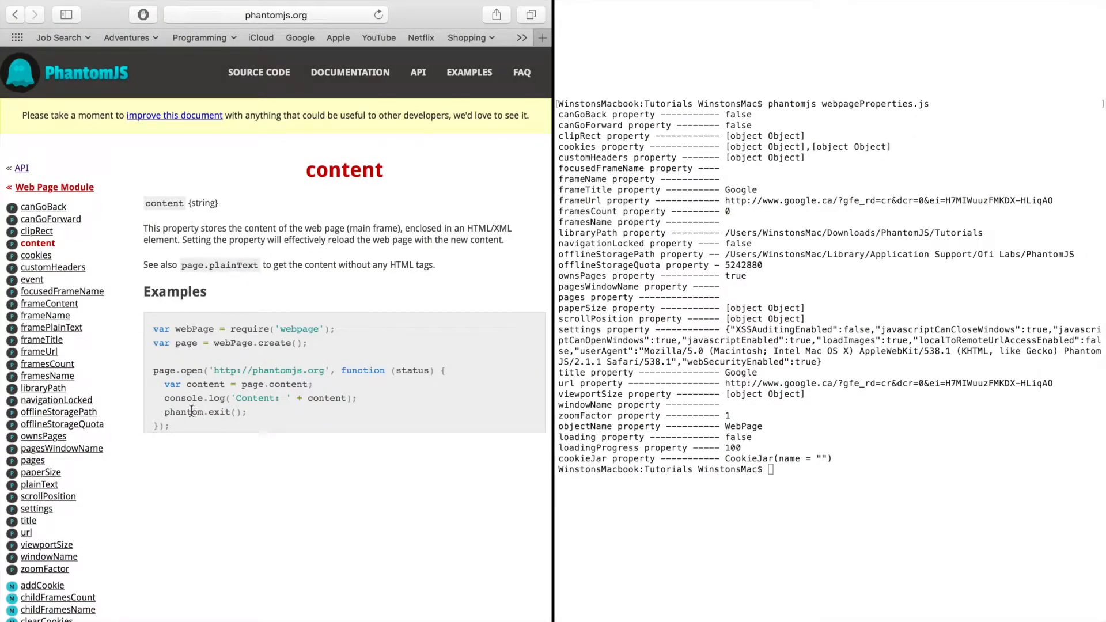
mouse_move(175, 430)
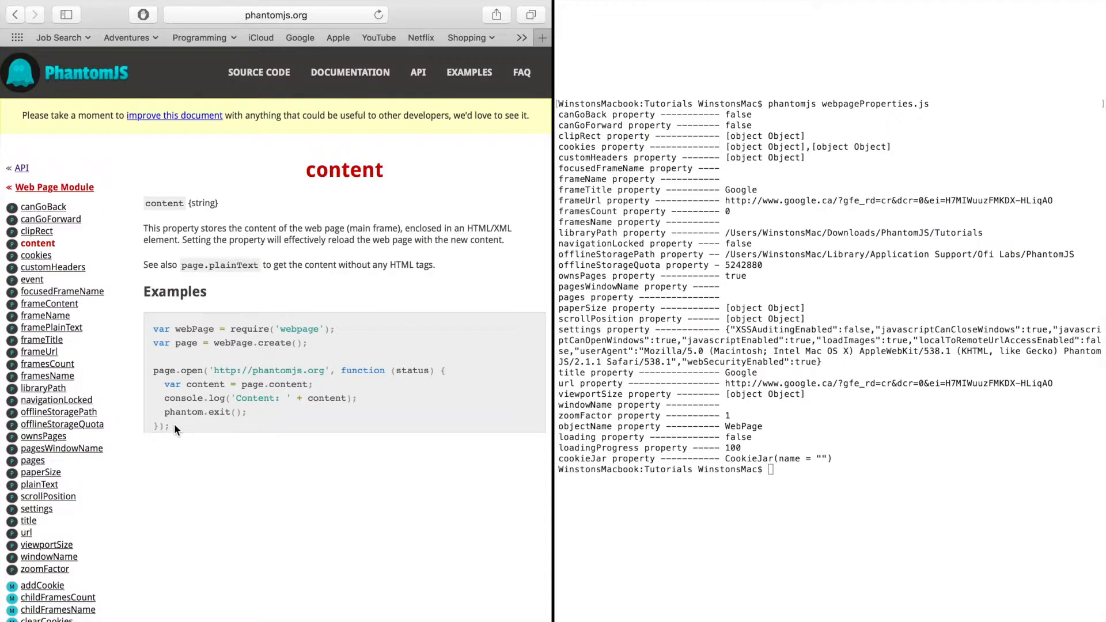
scroll("down", 3)
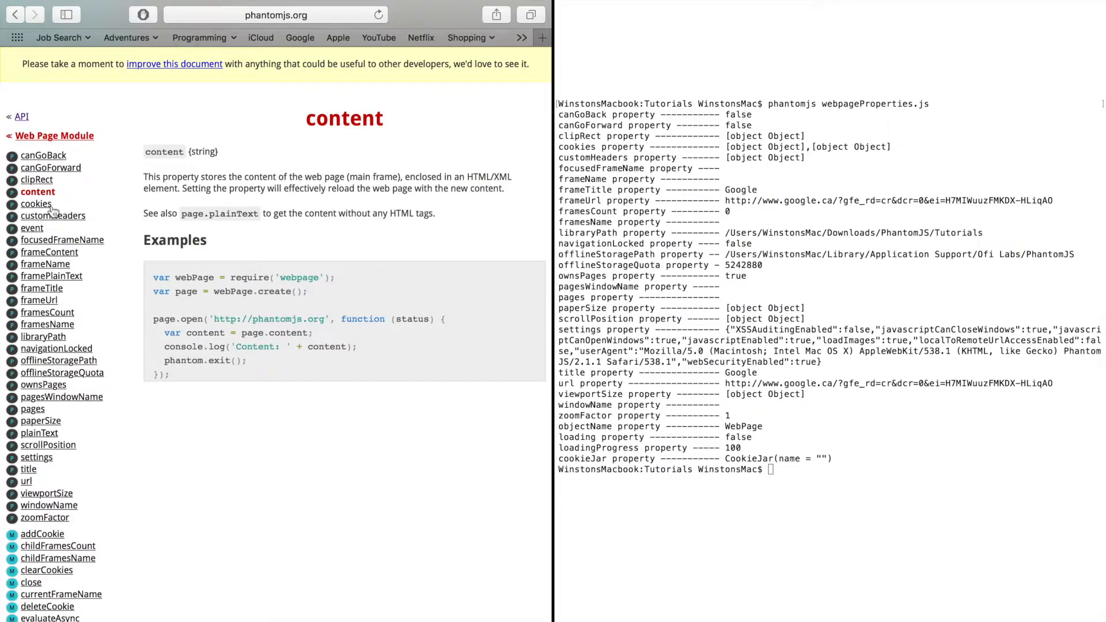
Move through the cookies property docs to the libraryPath property page
left_click(36, 204)
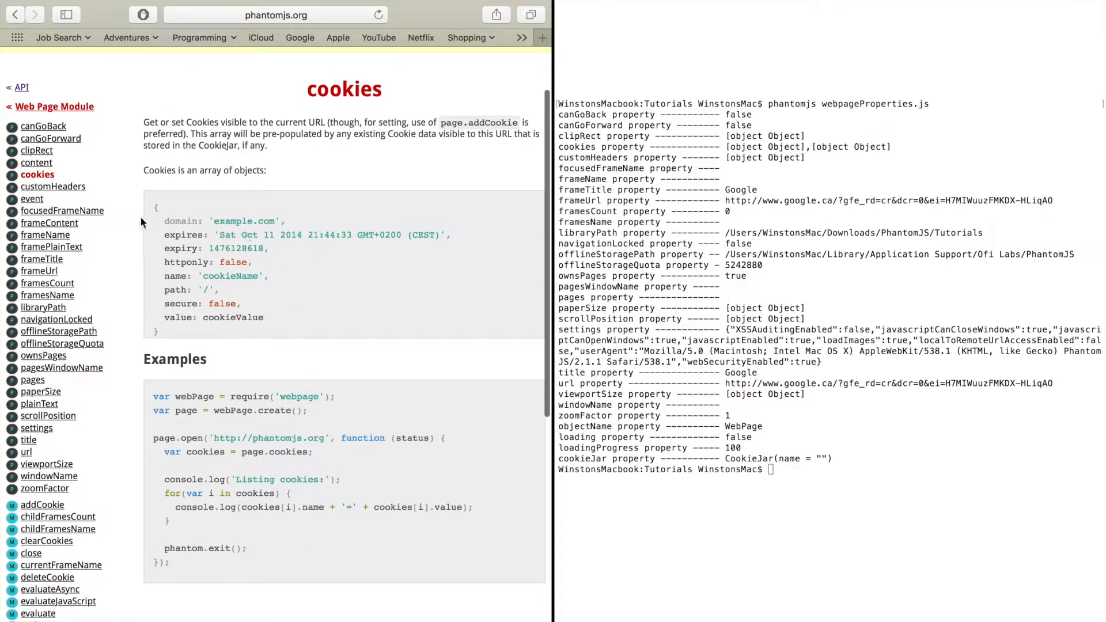
mouse_move(307, 295)
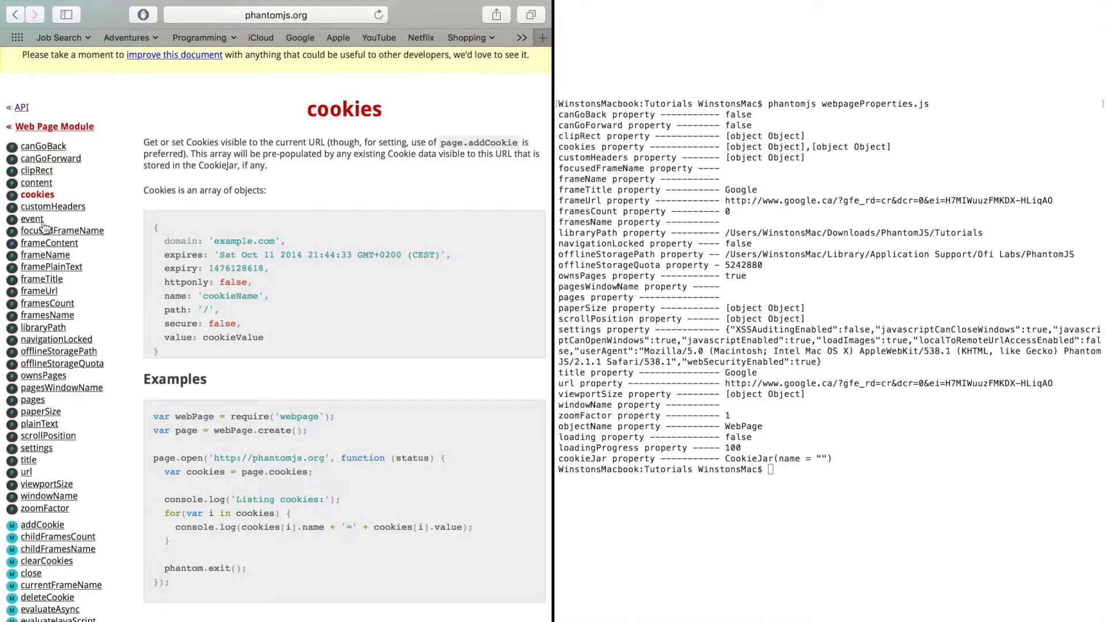
mouse_move(50, 232)
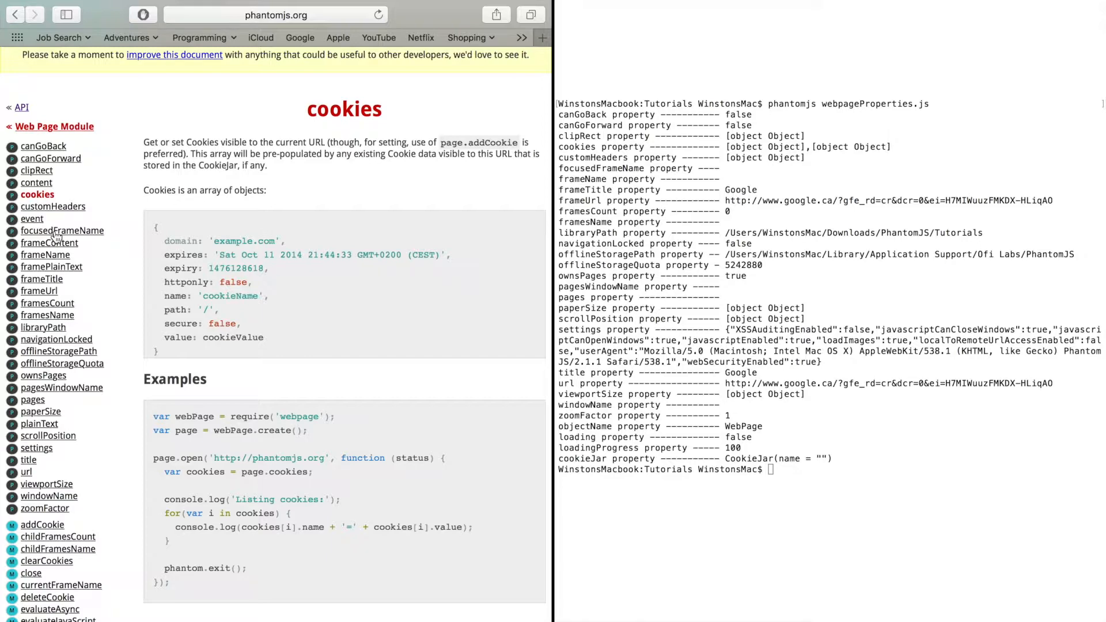
scroll("up", 3)
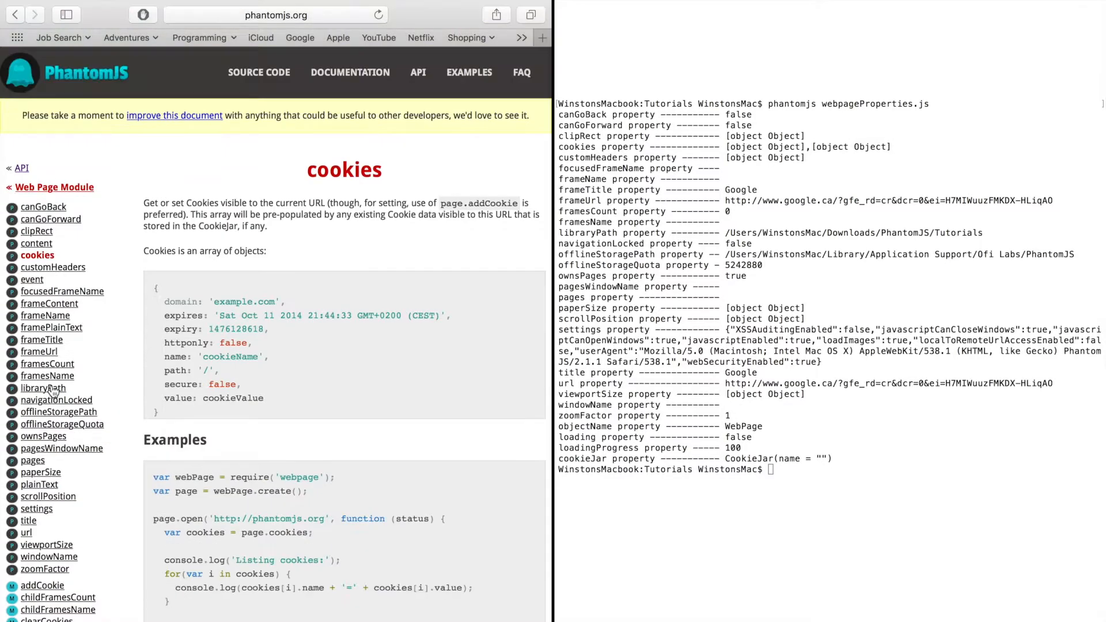
mouse_move(46, 376)
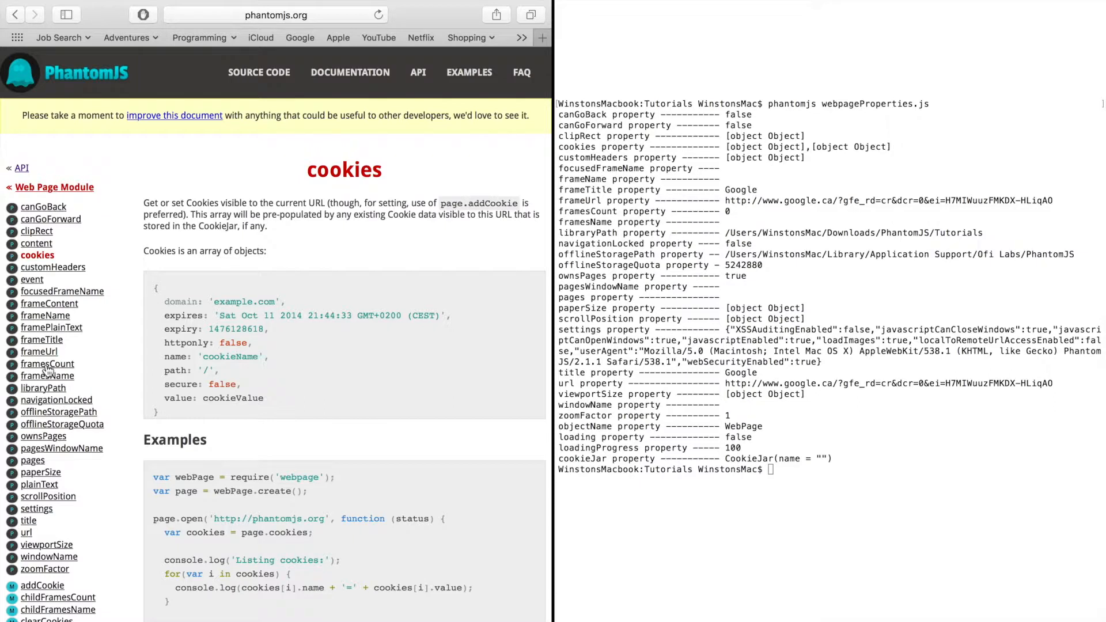
left_click(45, 387)
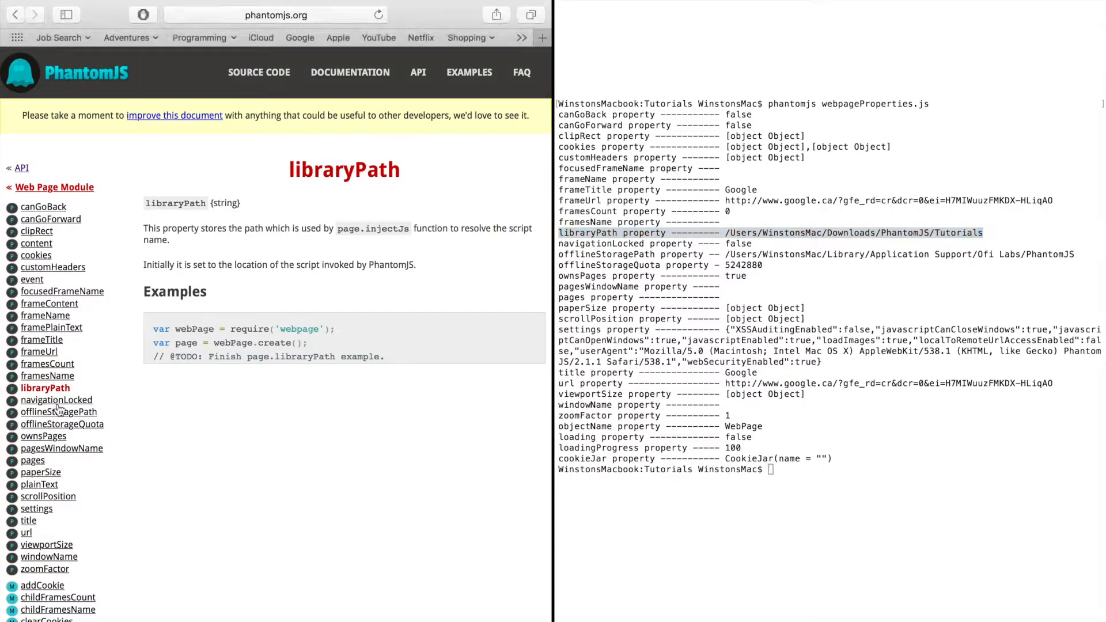
Look up the navigationLocked property docs, then the settings property page
left_click(56, 400)
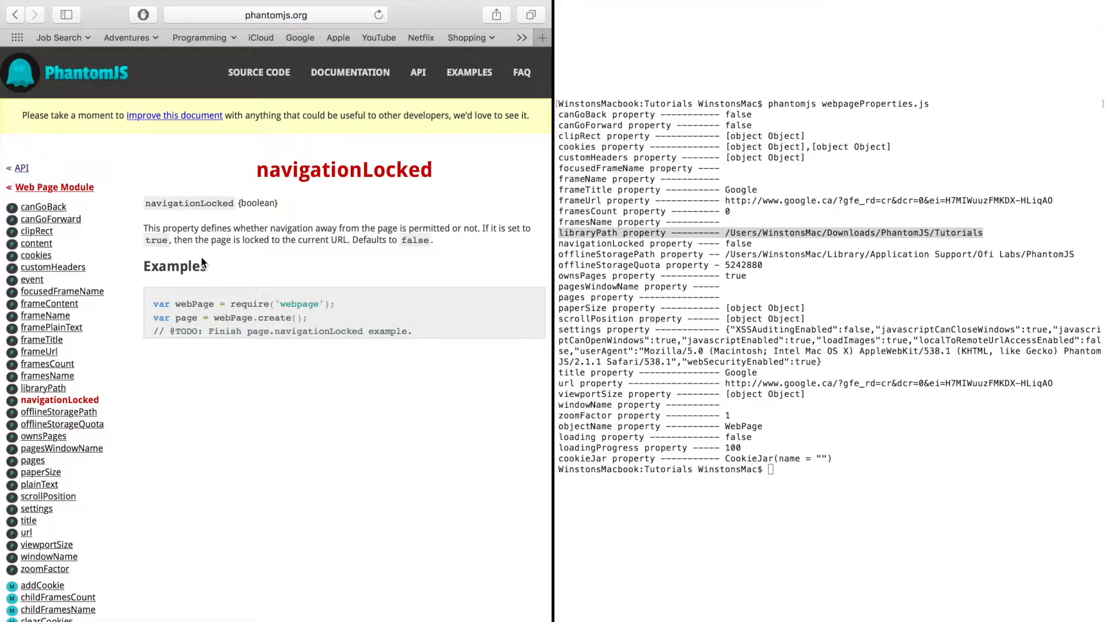
mouse_move(512, 232)
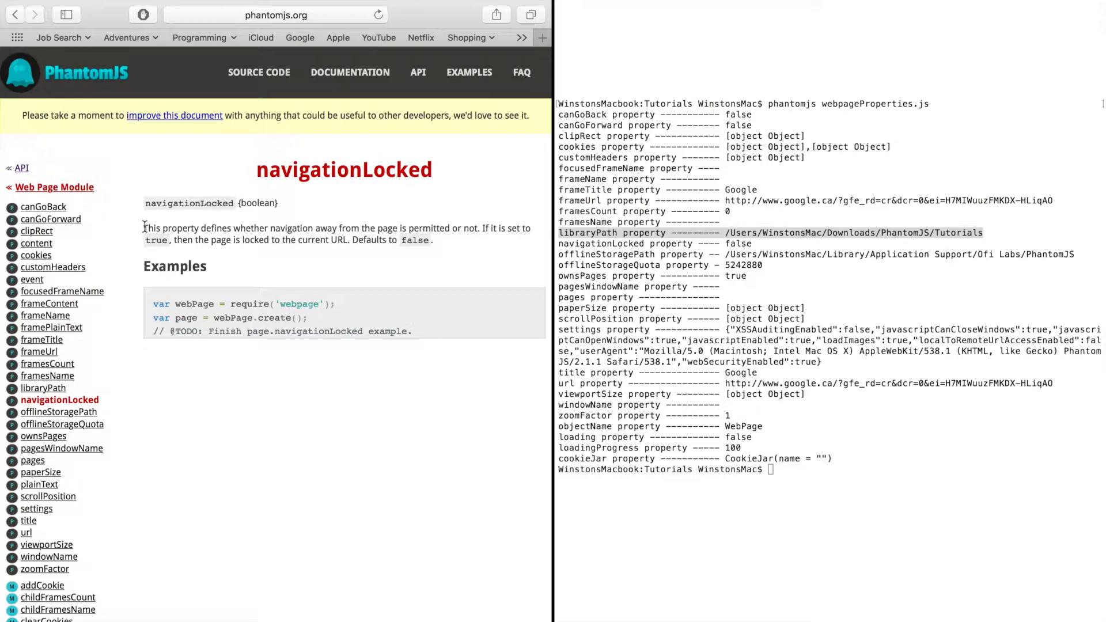
left_click_drag(144, 227, 435, 239)
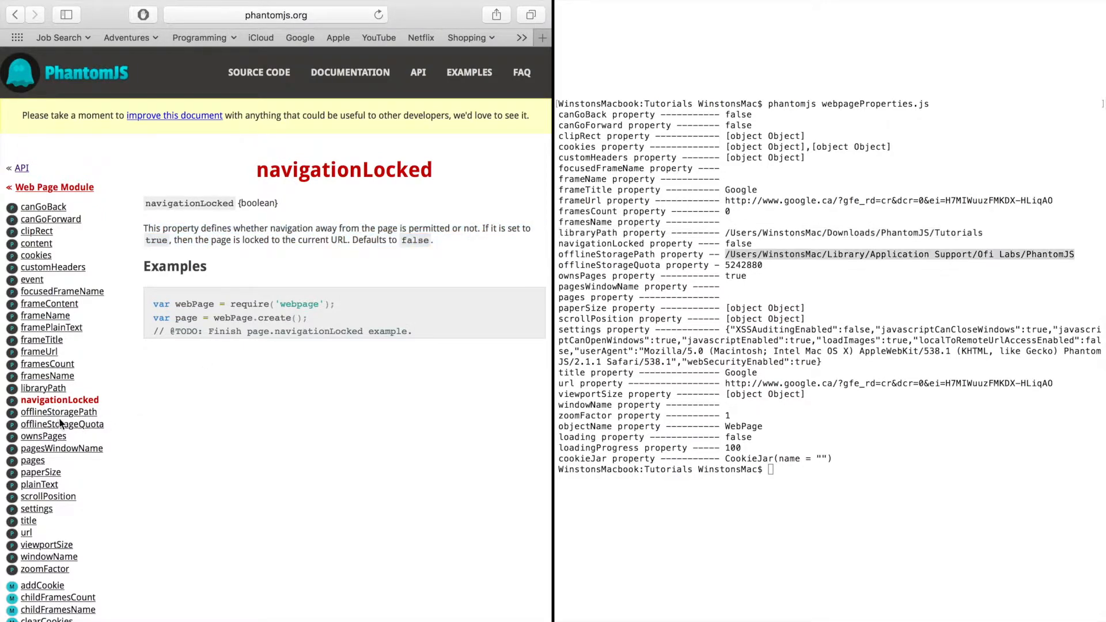
left_click(38, 509)
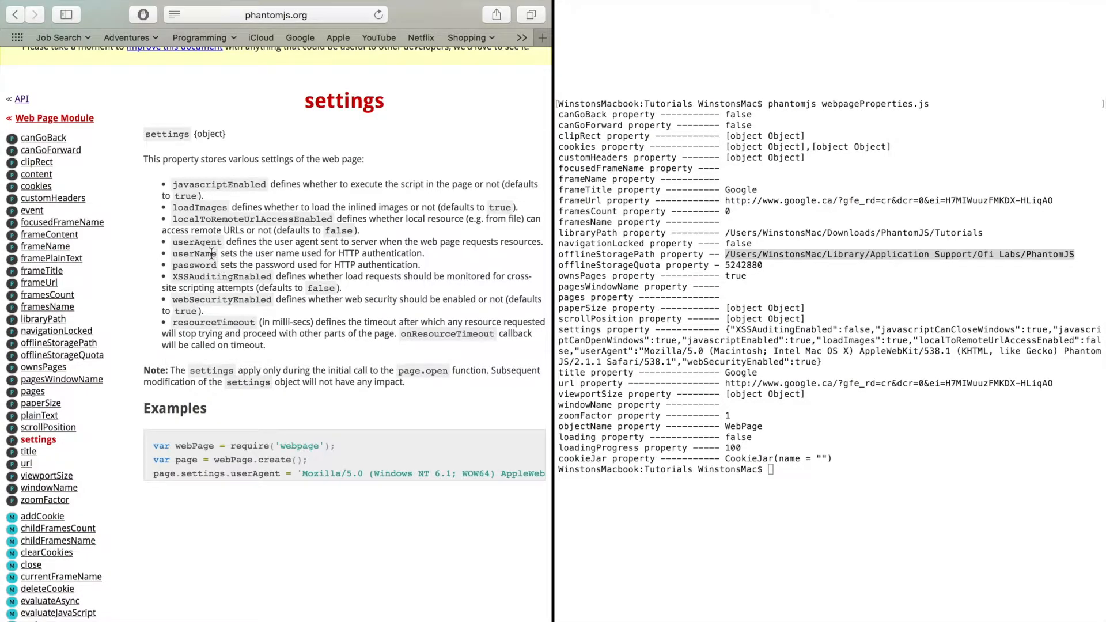
Point out the password option in settings, then go to the zoomFactor property page
double_click(193, 265)
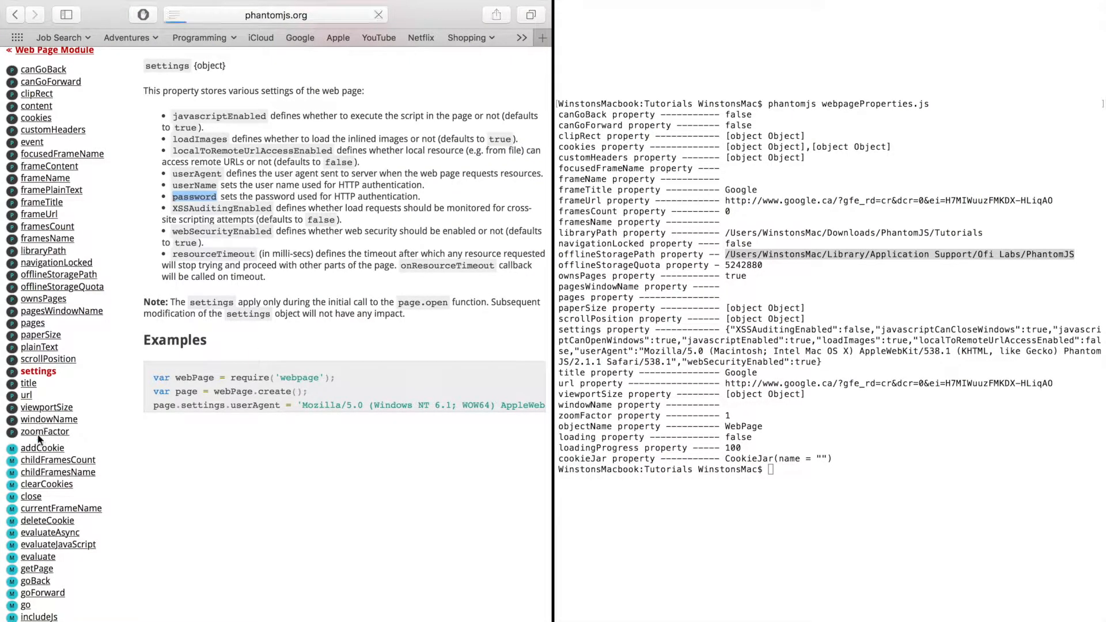
left_click(43, 432)
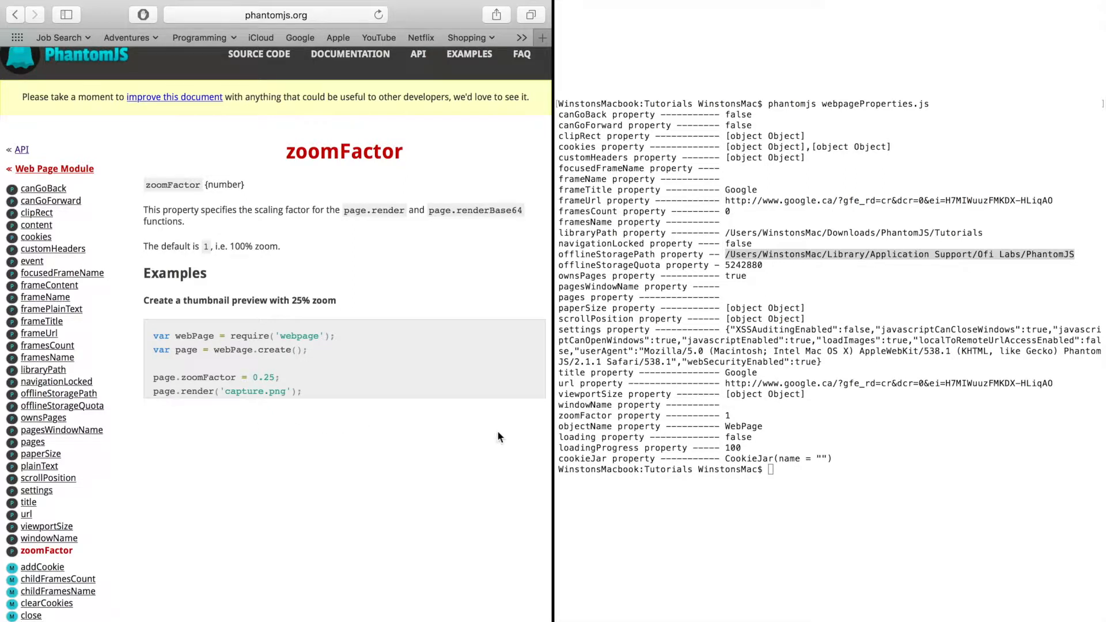
mouse_move(33, 221)
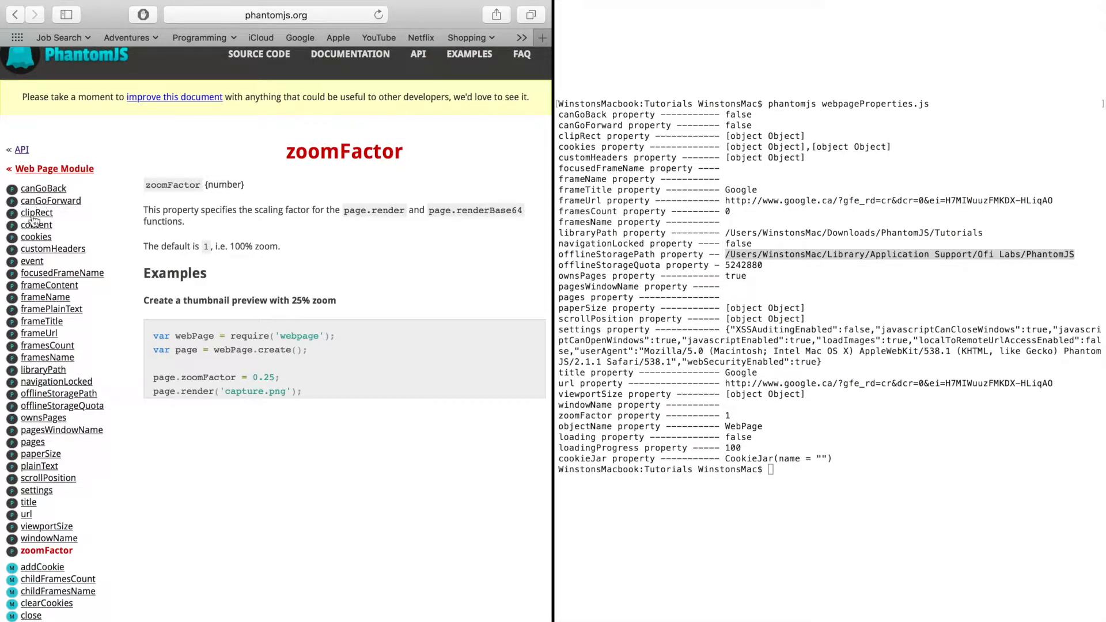
mouse_move(649, 449)
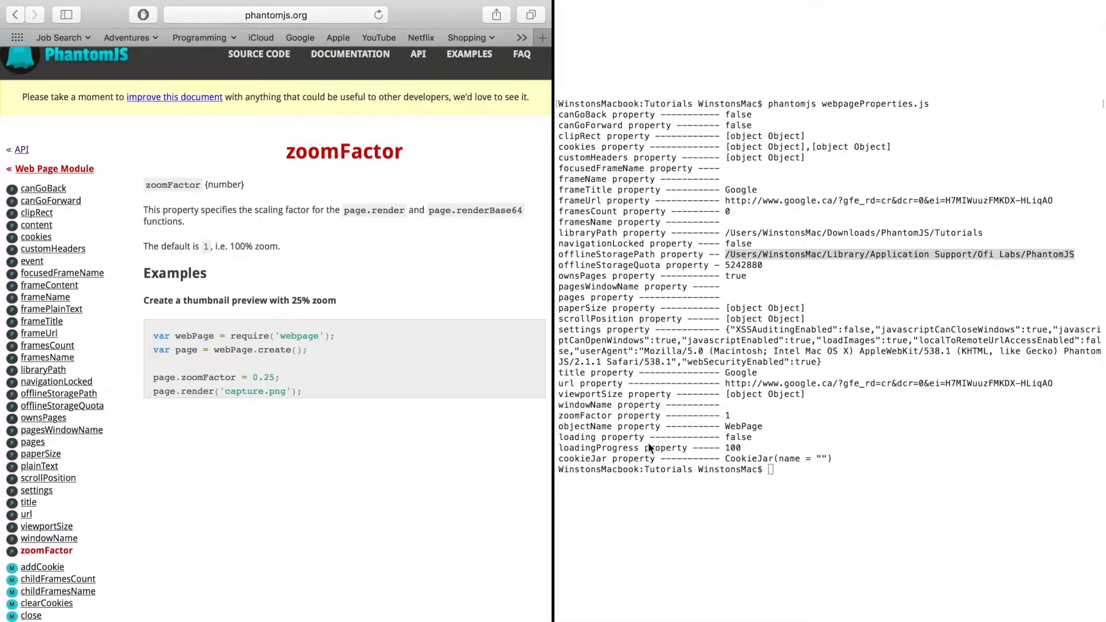
mouse_move(668, 444)
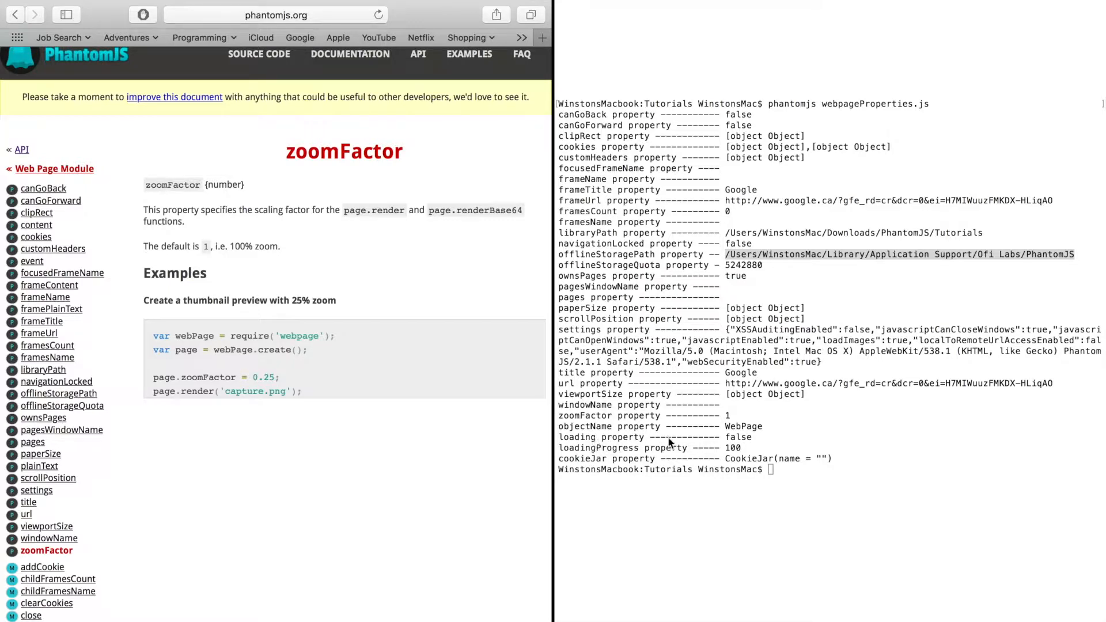
mouse_move(747, 442)
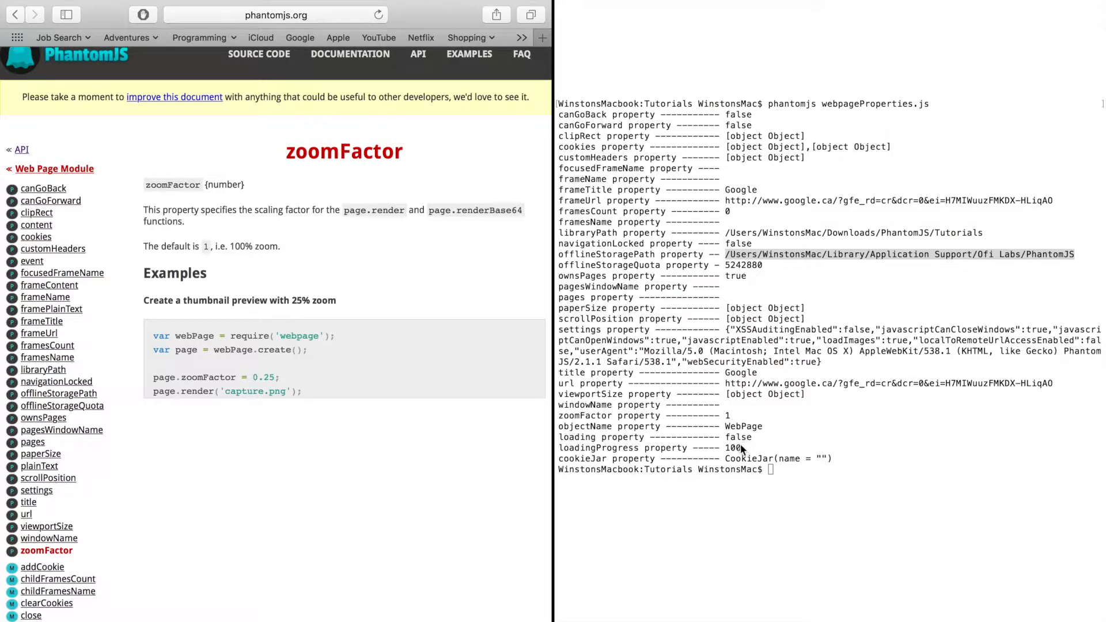
mouse_move(599, 455)
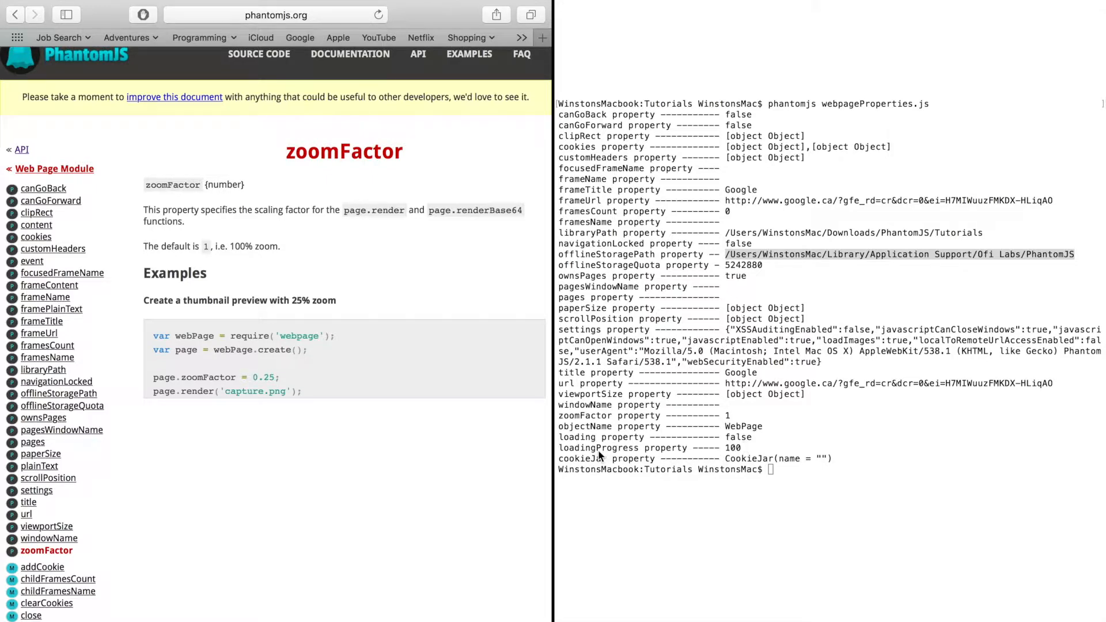
mouse_move(741, 455)
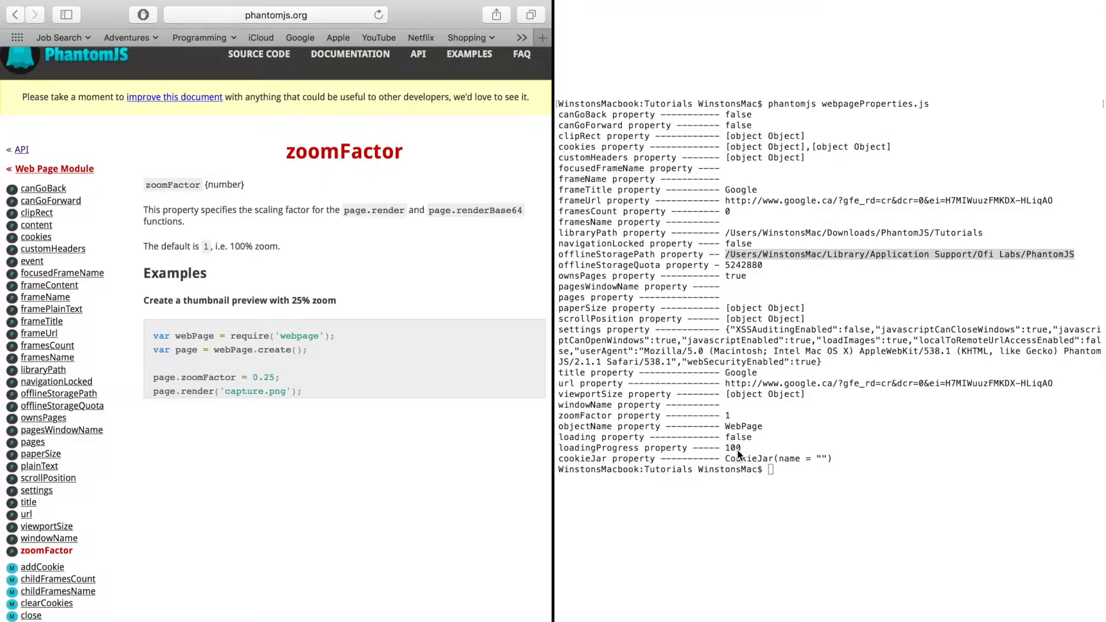
double_click(733, 448)
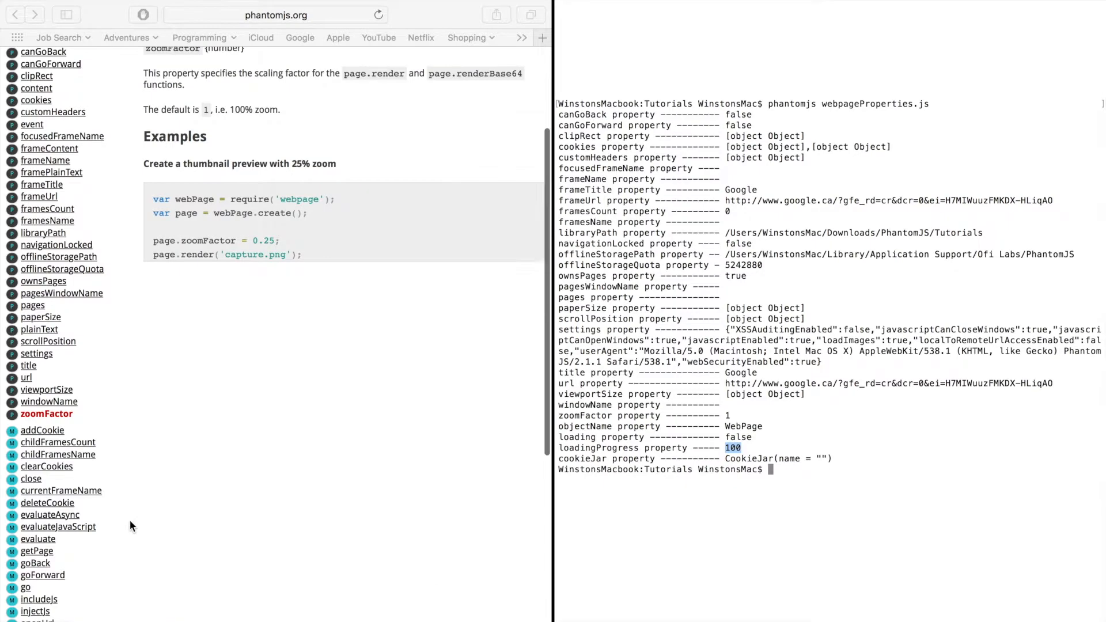
Look up the goBack method documentation in the Web Page Module methods list
scroll("down", 3)
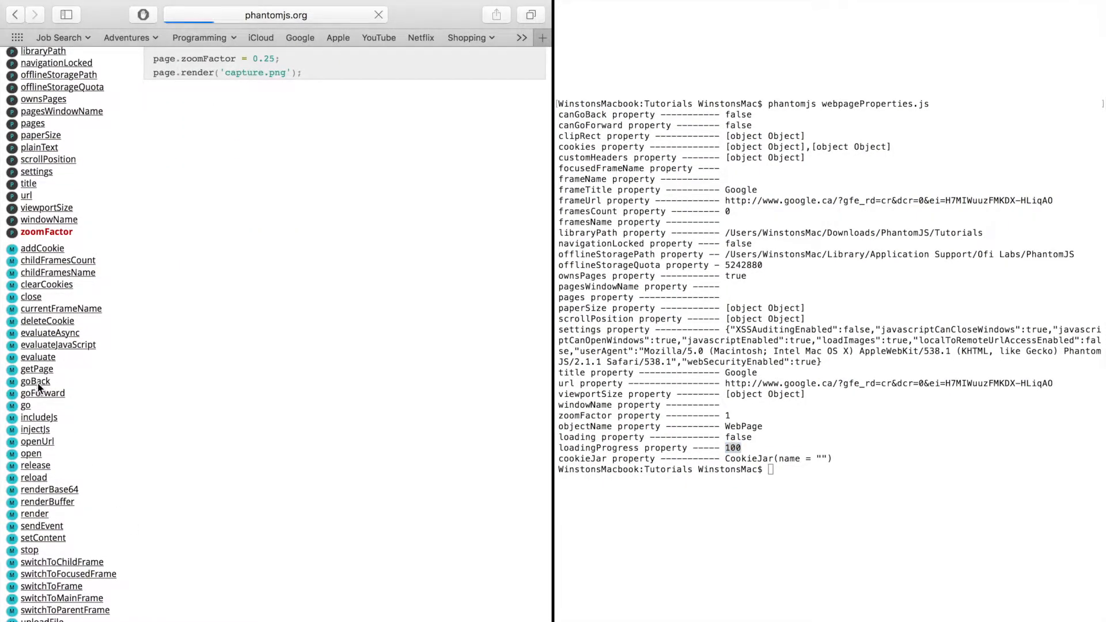
left_click(34, 381)
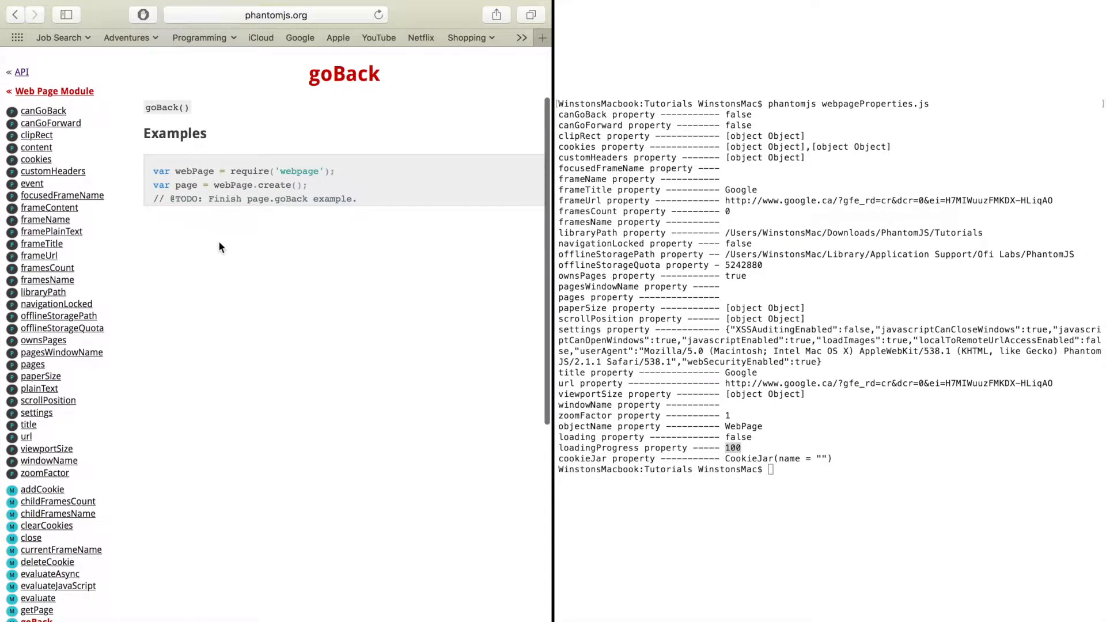
scroll("down", 3)
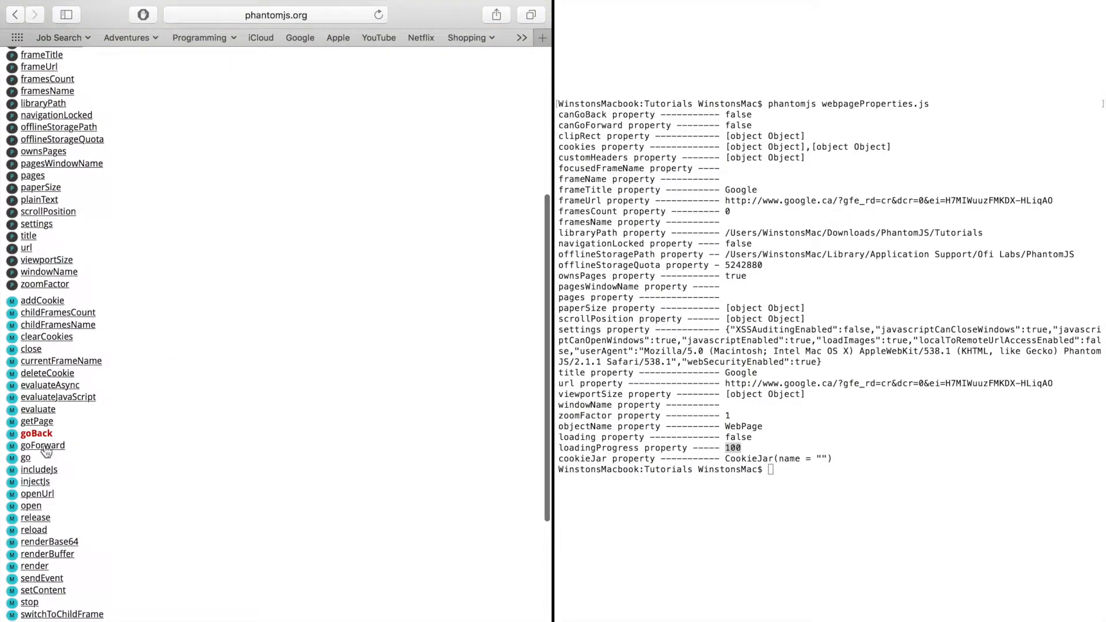
scroll("down", 3)
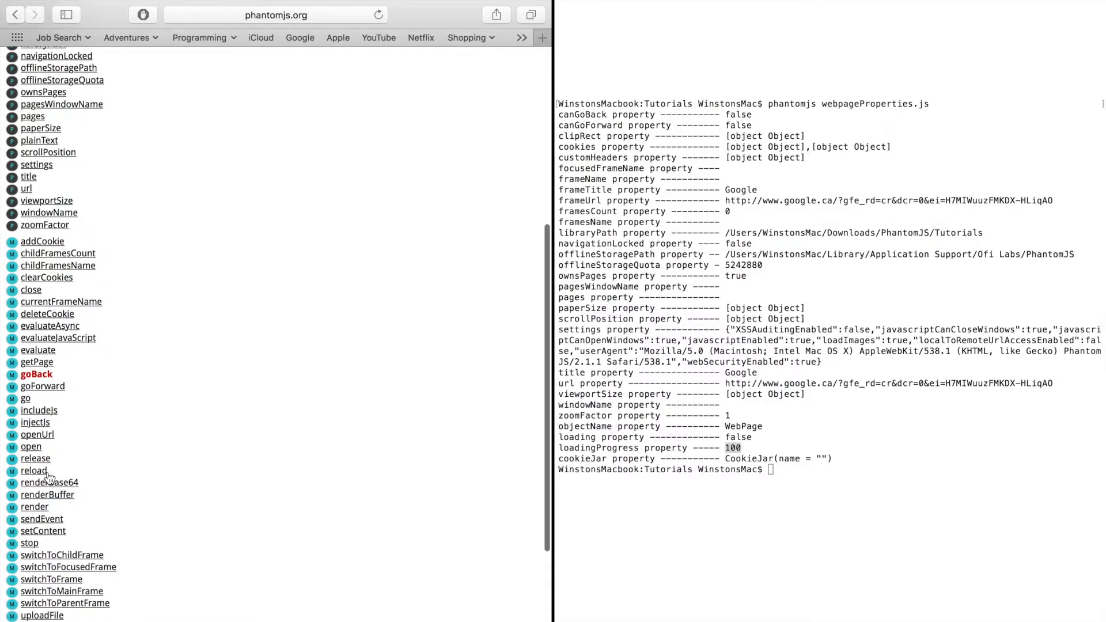
left_click(35, 373)
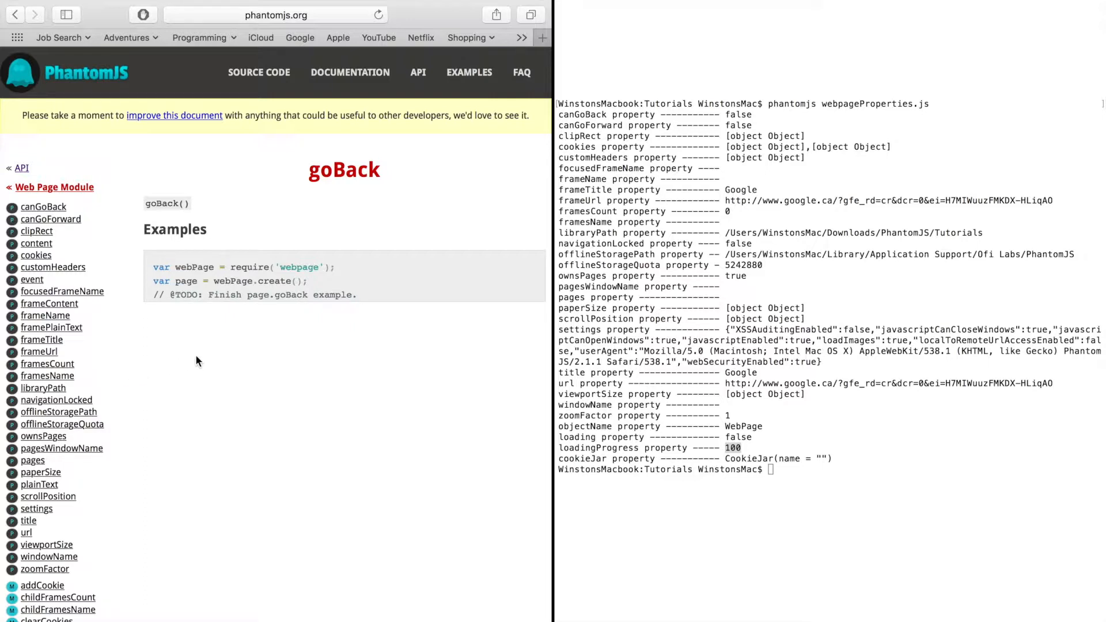
mouse_move(315, 283)
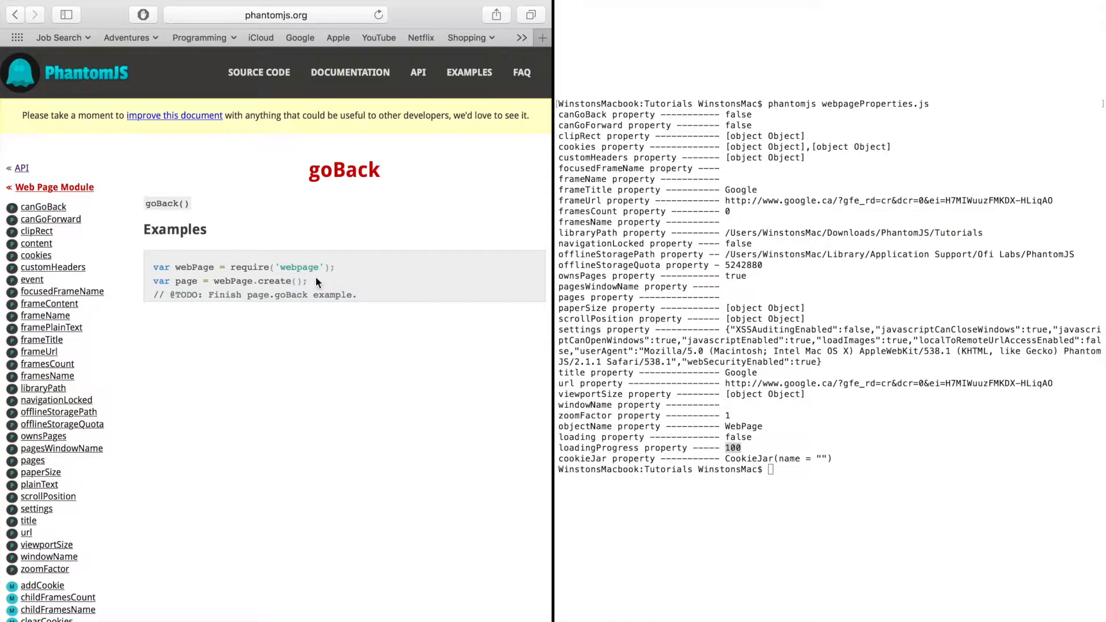
mouse_move(304, 206)
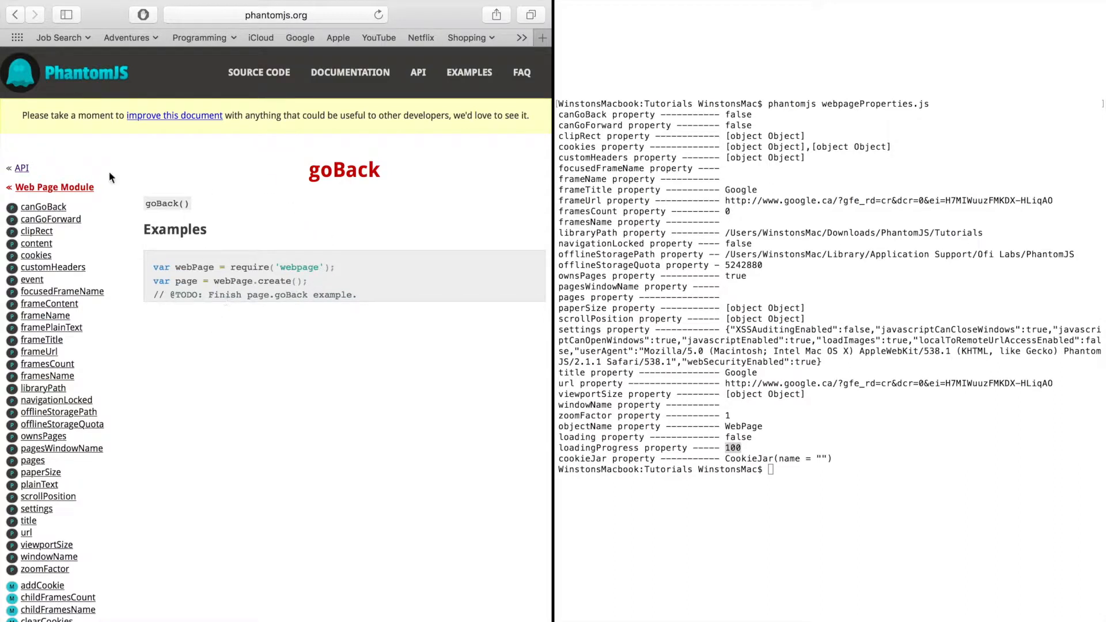
mouse_move(363, 312)
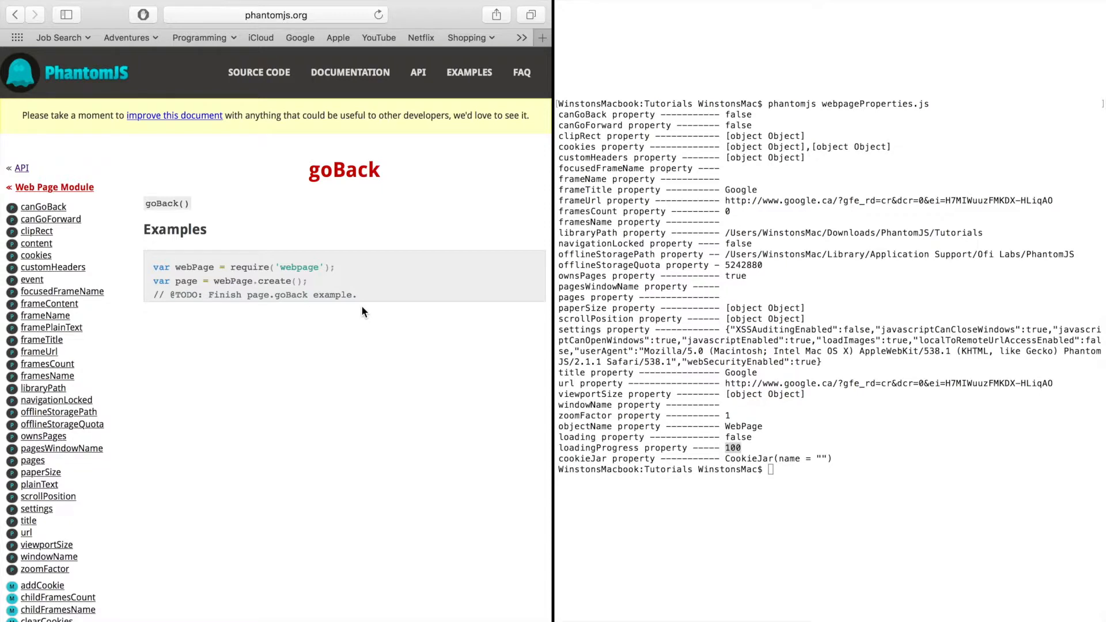